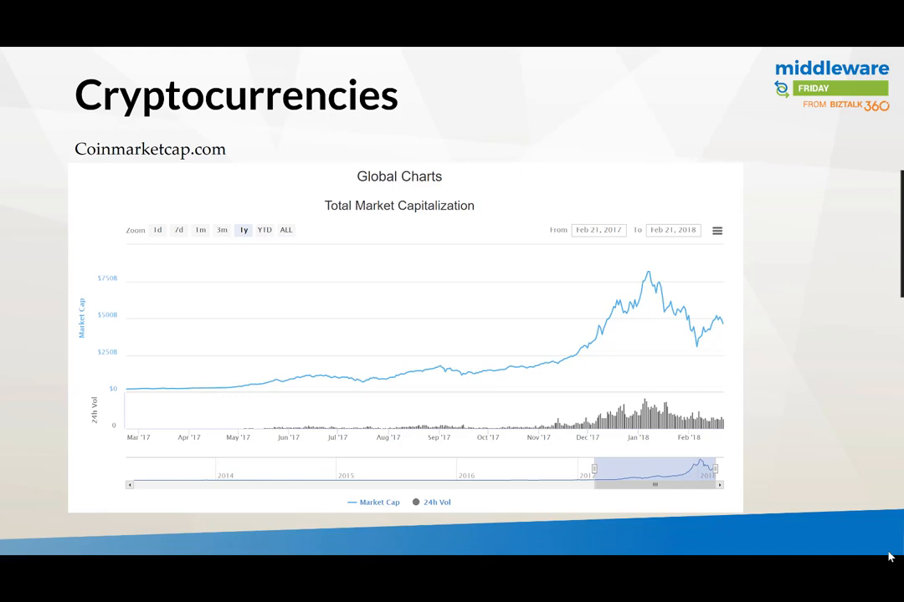
mouse_move(868, 534)
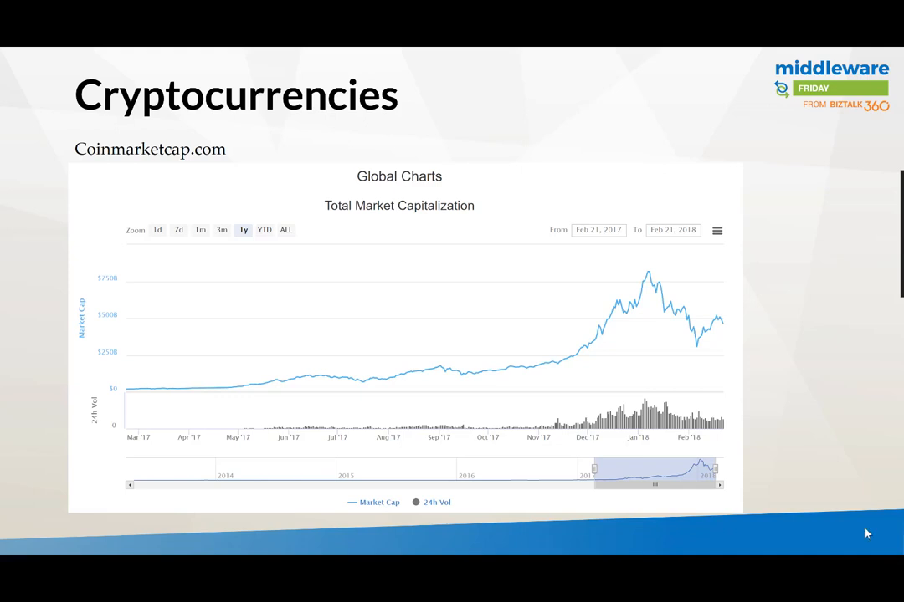
mouse_move(454, 378)
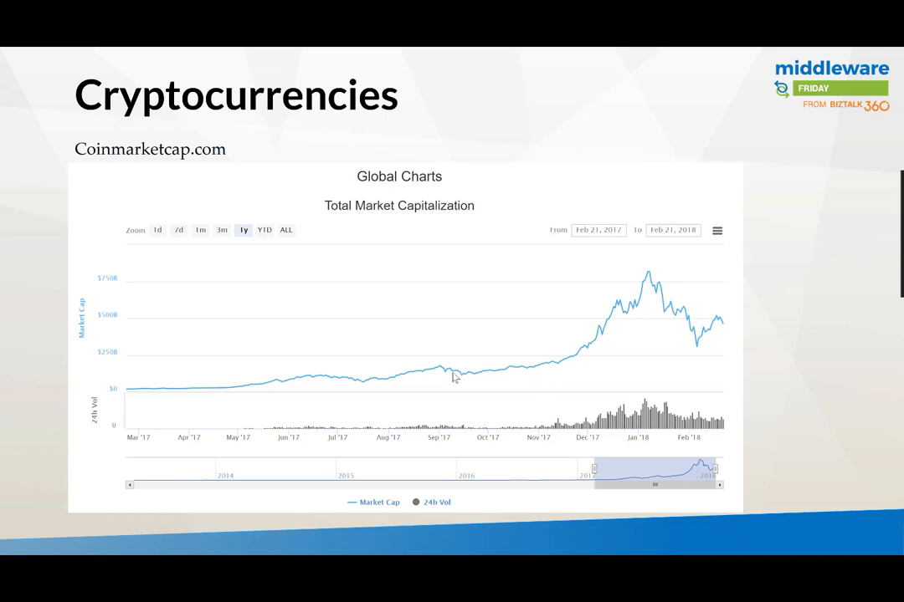
mouse_move(689, 347)
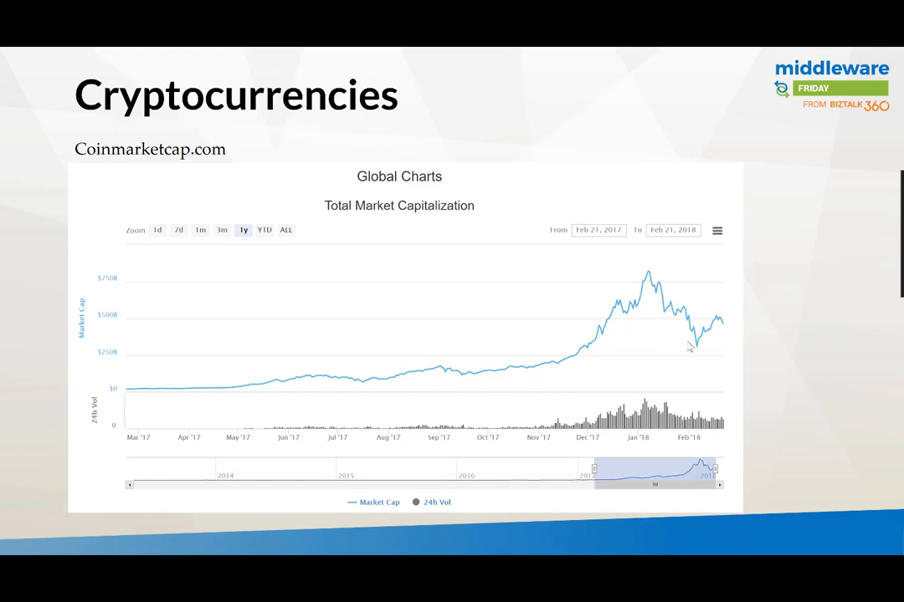
mouse_move(632, 456)
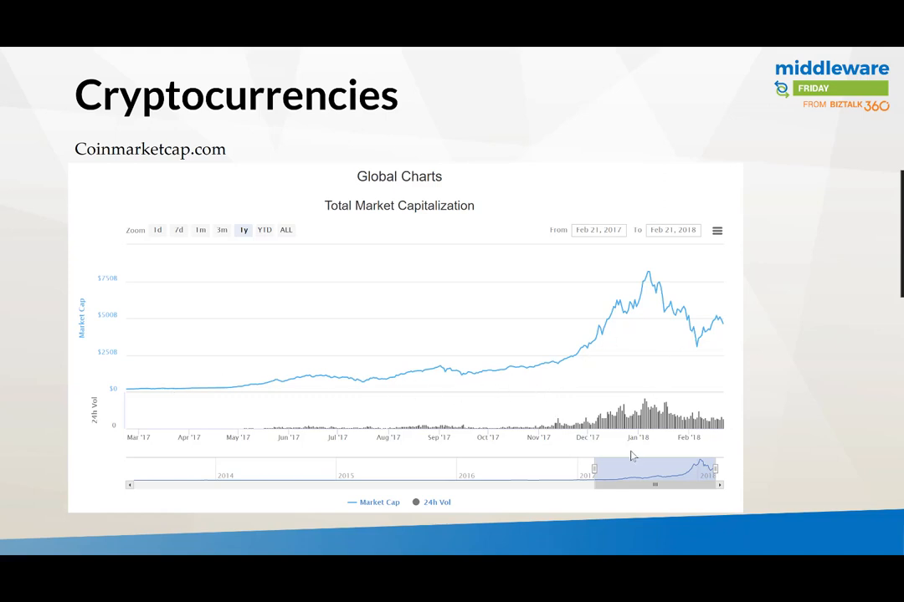
mouse_move(653, 275)
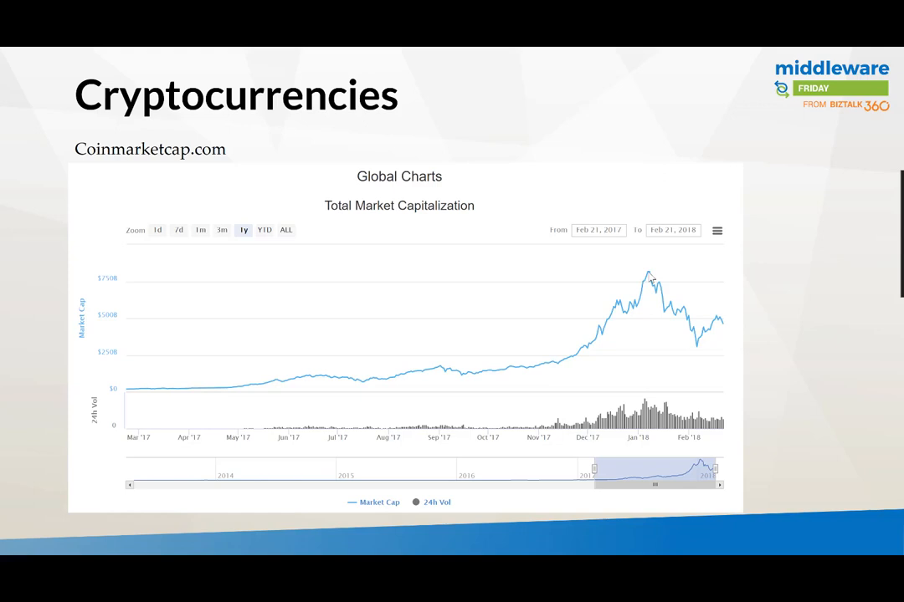
mouse_move(692, 347)
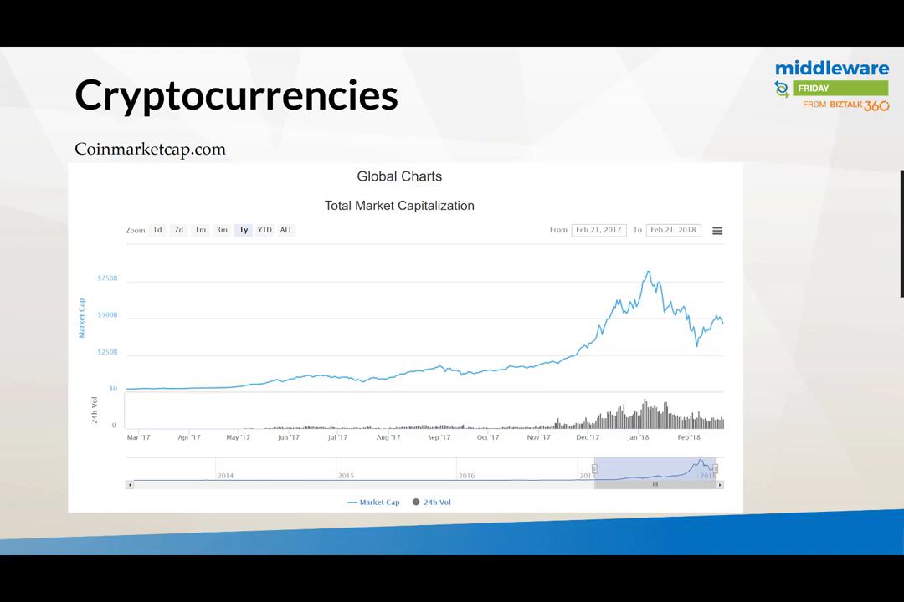
mouse_move(699, 350)
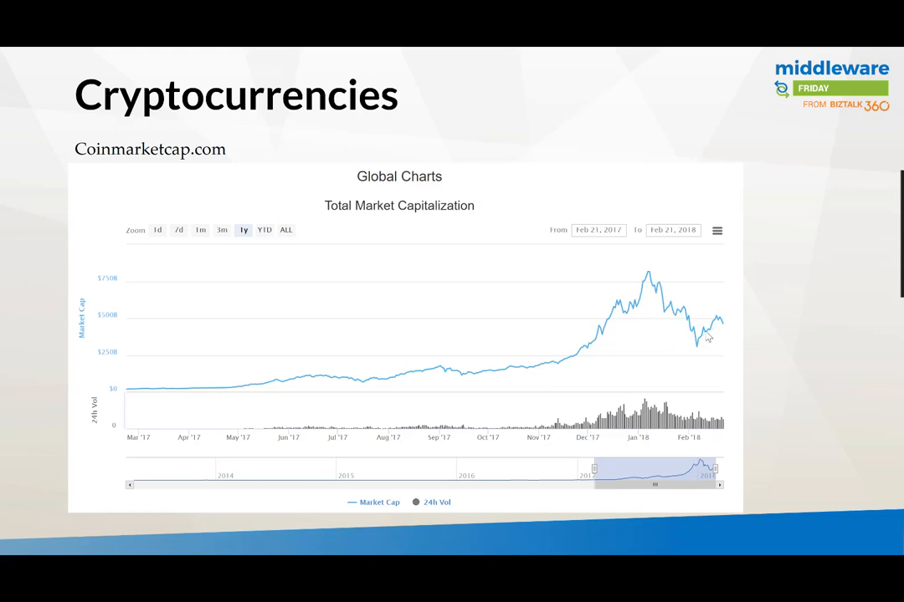
mouse_move(717, 326)
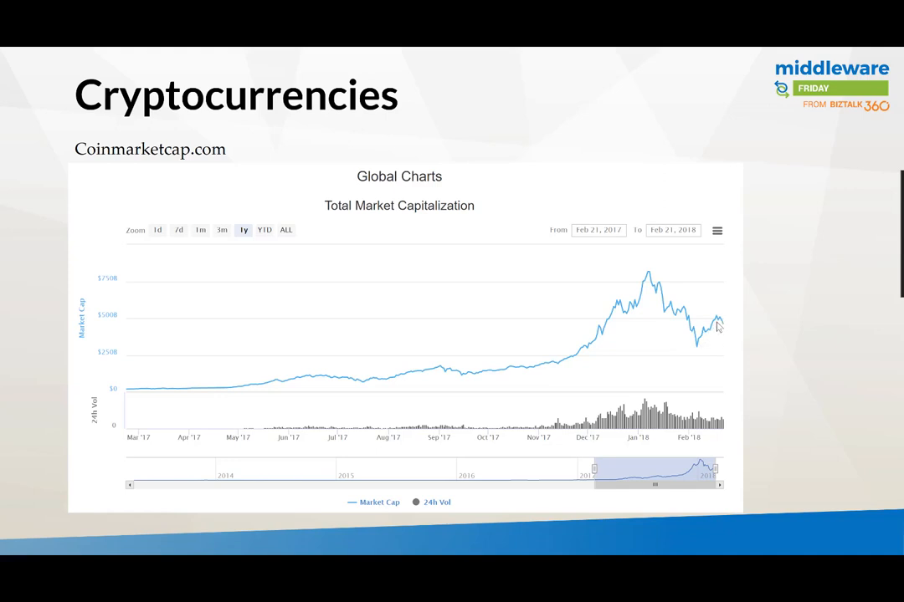
mouse_move(723, 327)
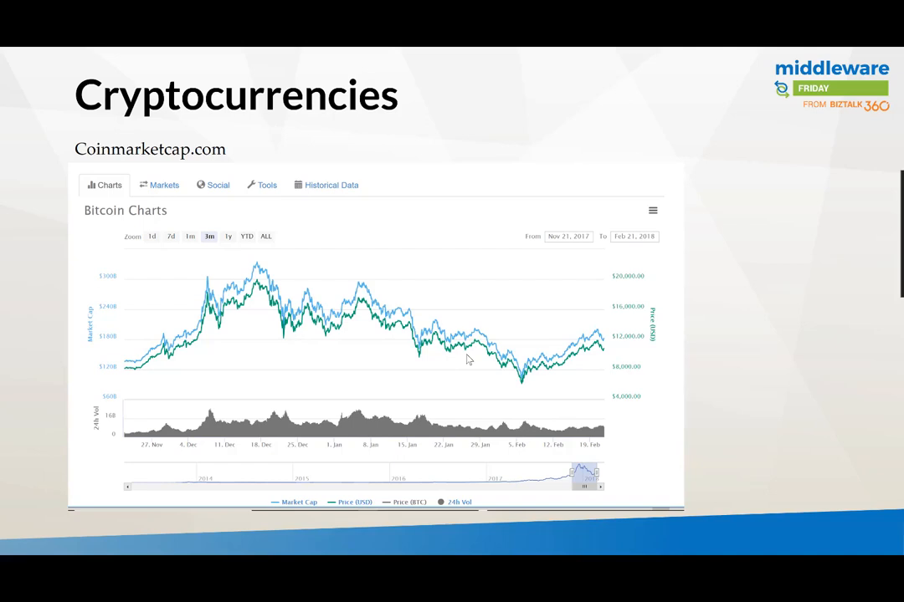
mouse_move(155, 452)
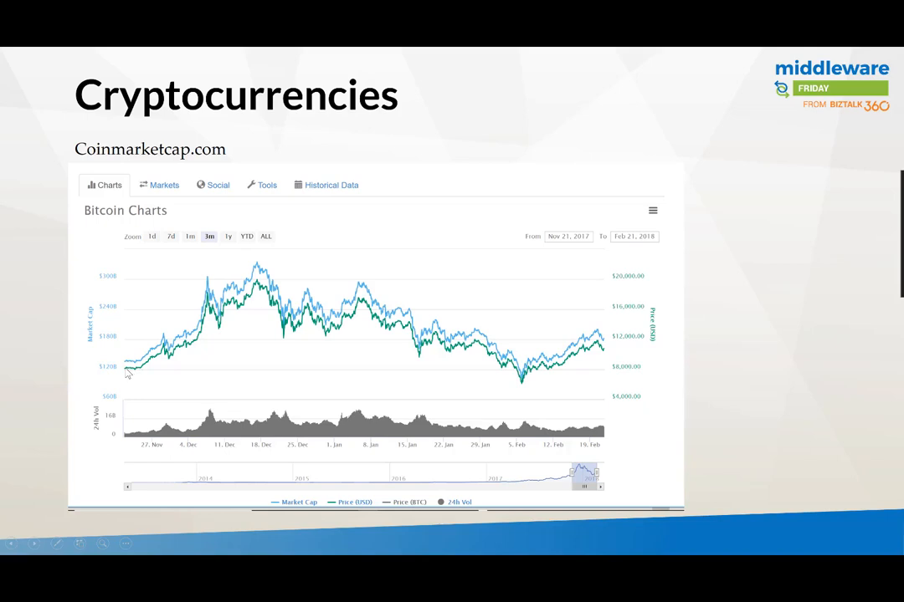
mouse_move(261, 283)
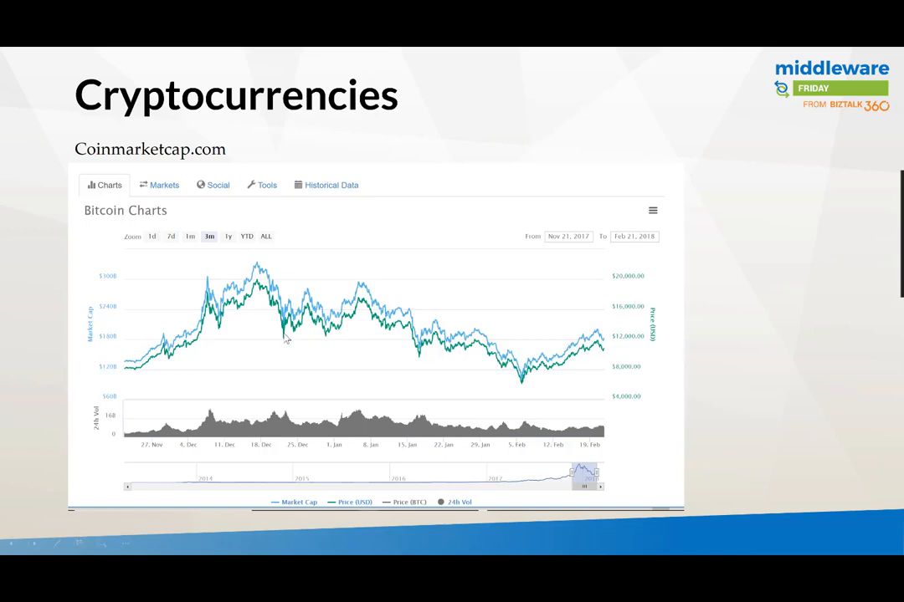
mouse_move(370, 316)
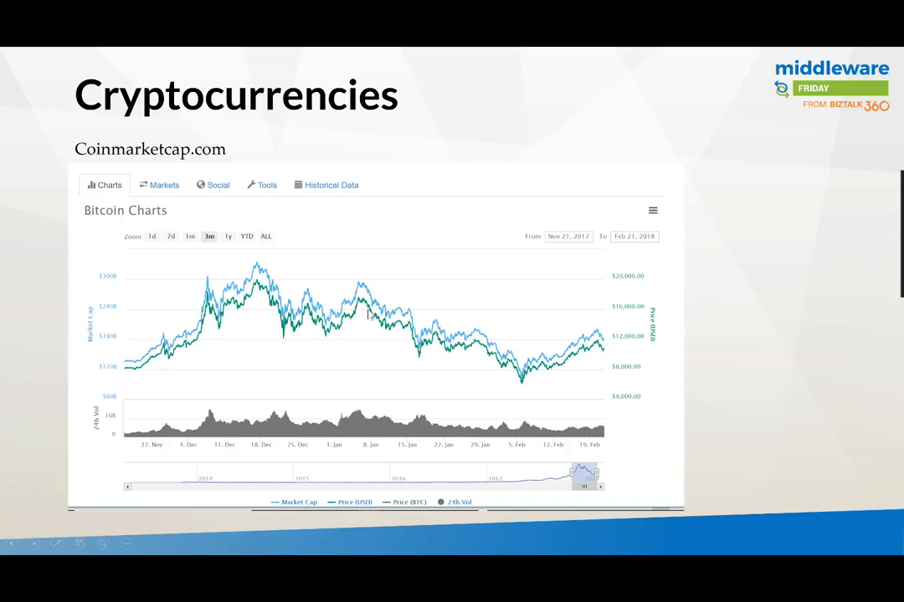
mouse_move(375, 325)
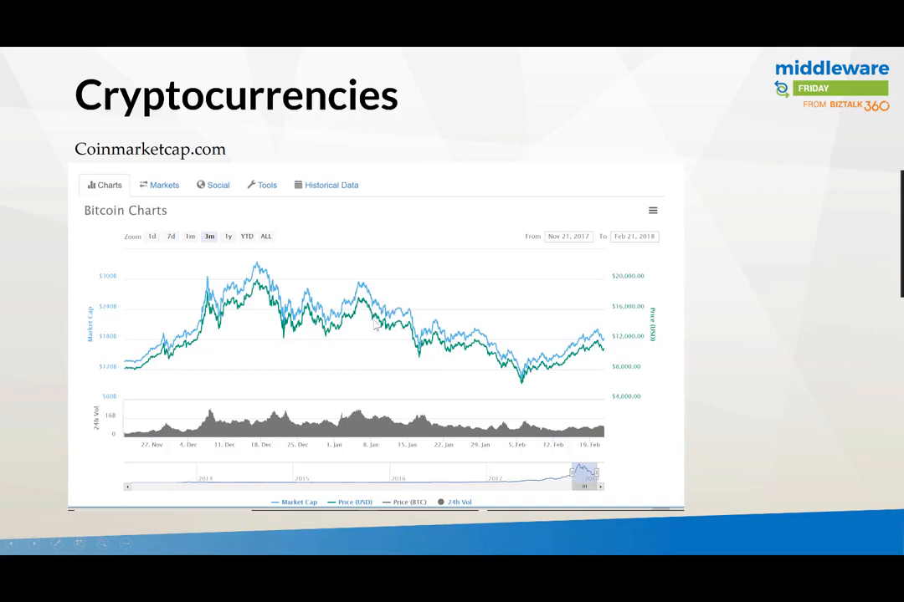
mouse_move(397, 327)
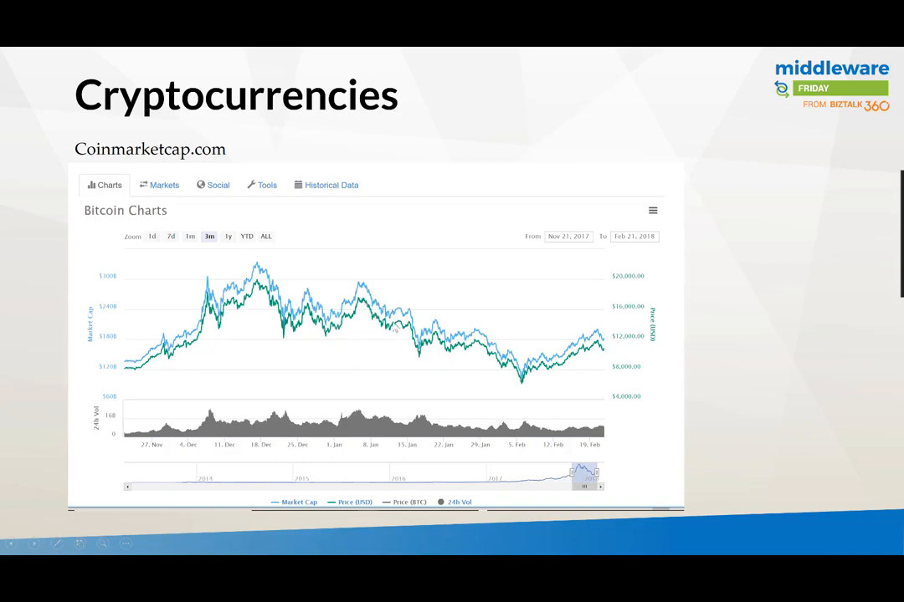
mouse_move(422, 362)
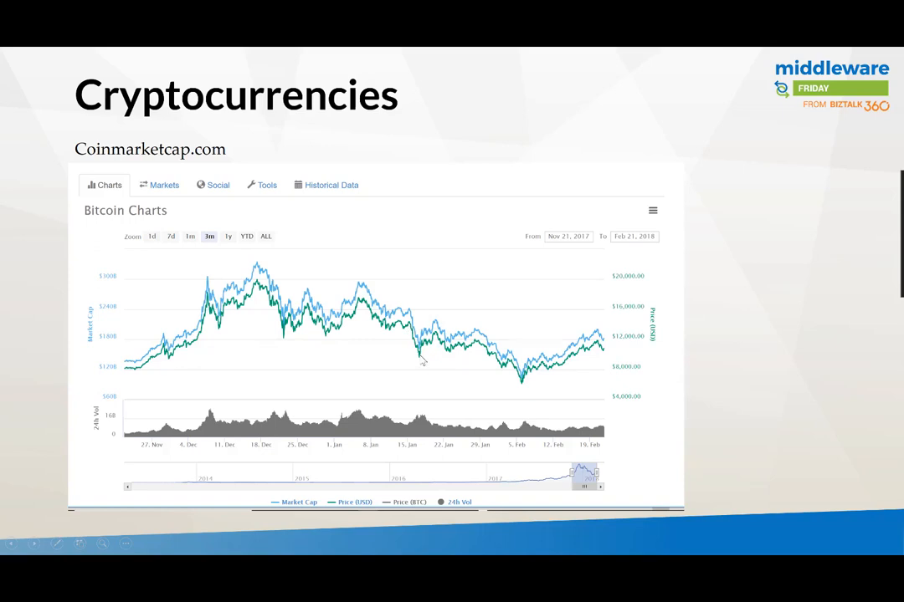
mouse_move(431, 356)
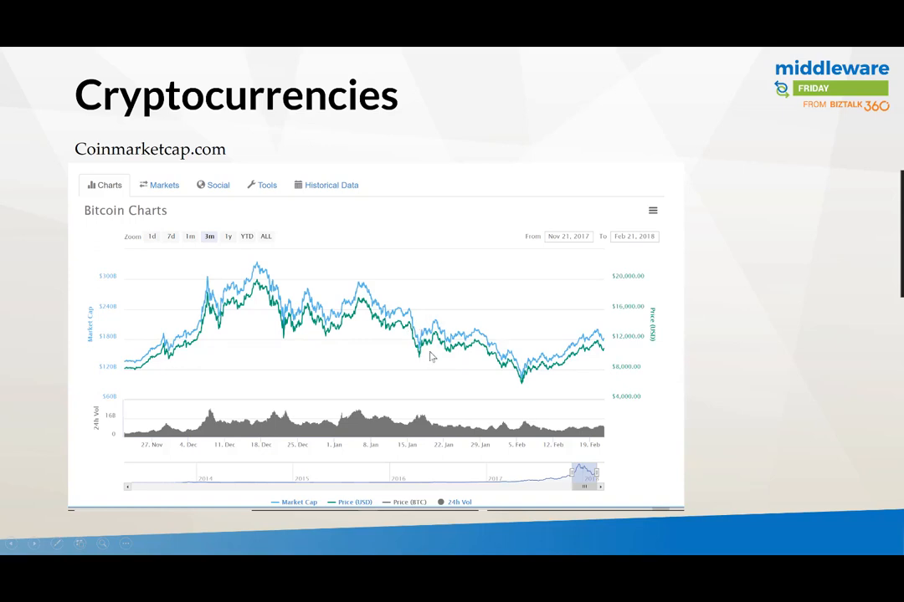
mouse_move(601, 355)
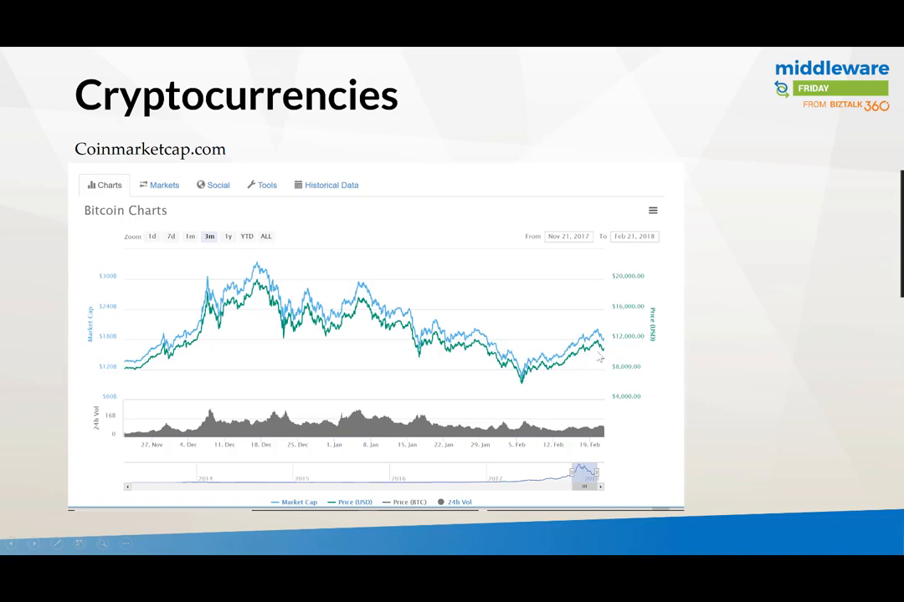
mouse_move(608, 349)
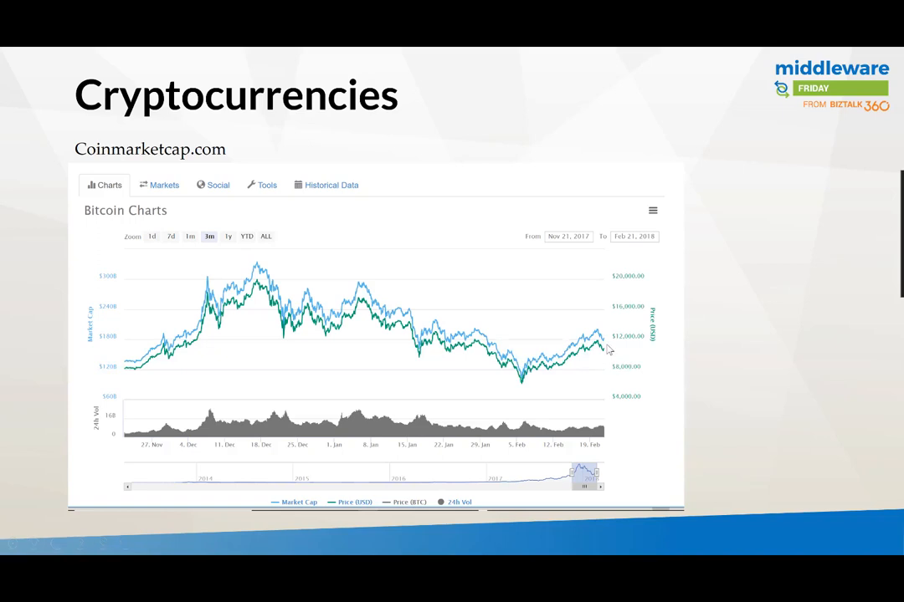
mouse_move(514, 399)
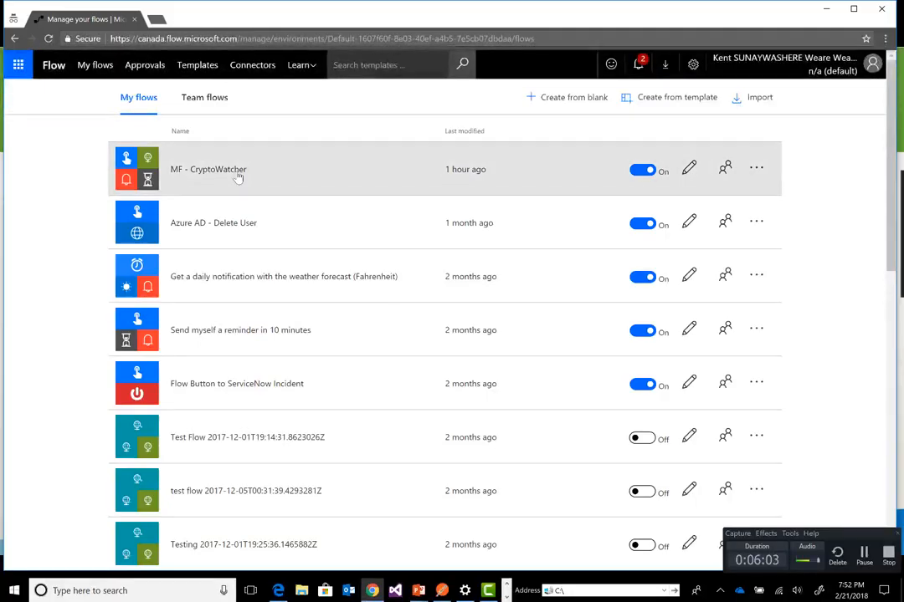
Open MF - CryptoWatcher from My flows in the editor, showing its Symbol, LOW, HIGH trigger
left_click(208, 169)
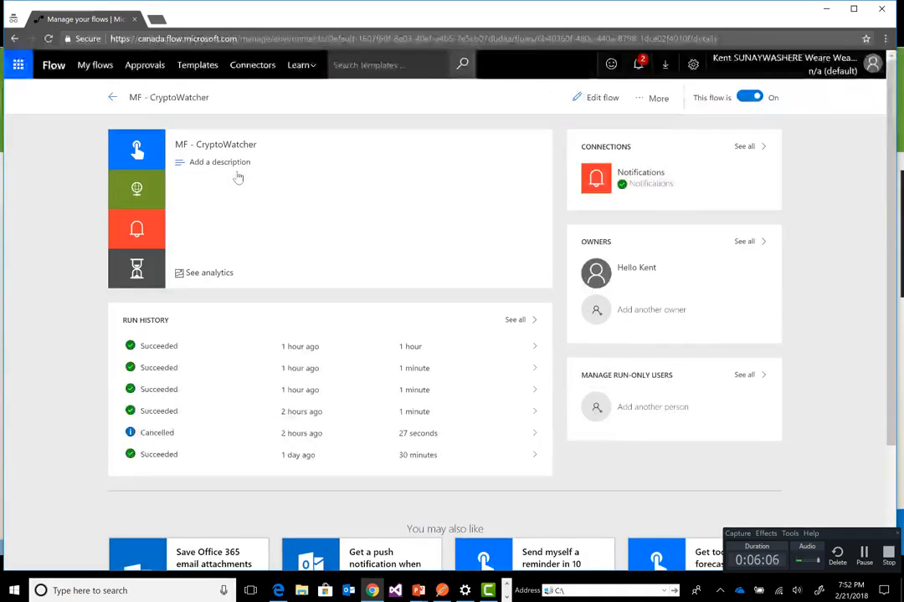
left_click(602, 97)
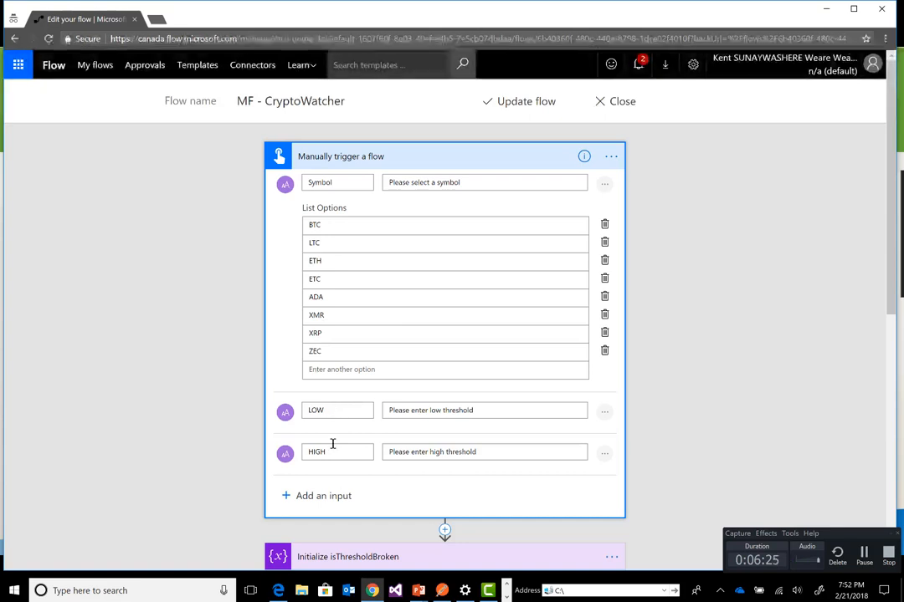
mouse_move(356, 404)
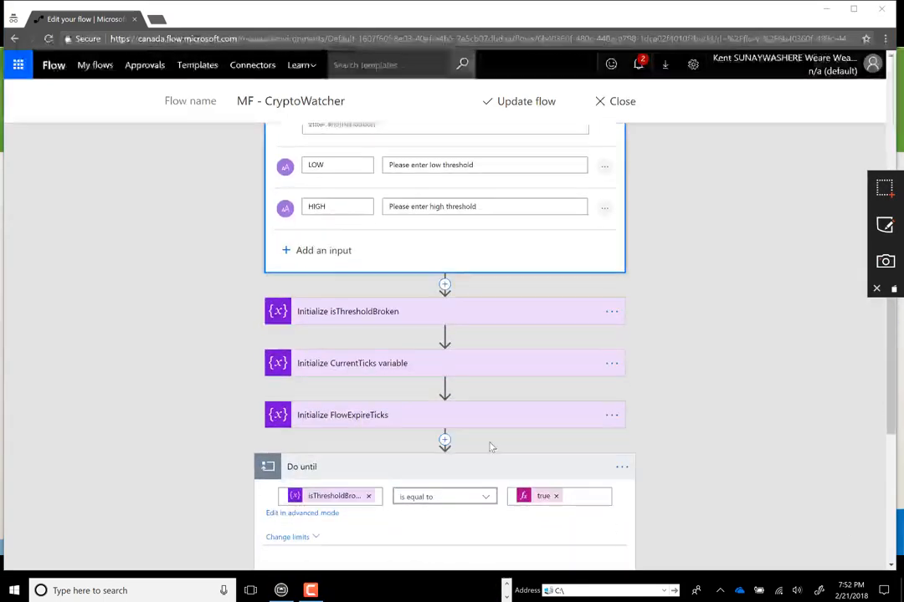
Expand the isThresholdBroken, CurrentTicks and FlowExpireTicks initialize-variable cards
scroll("down", 3)
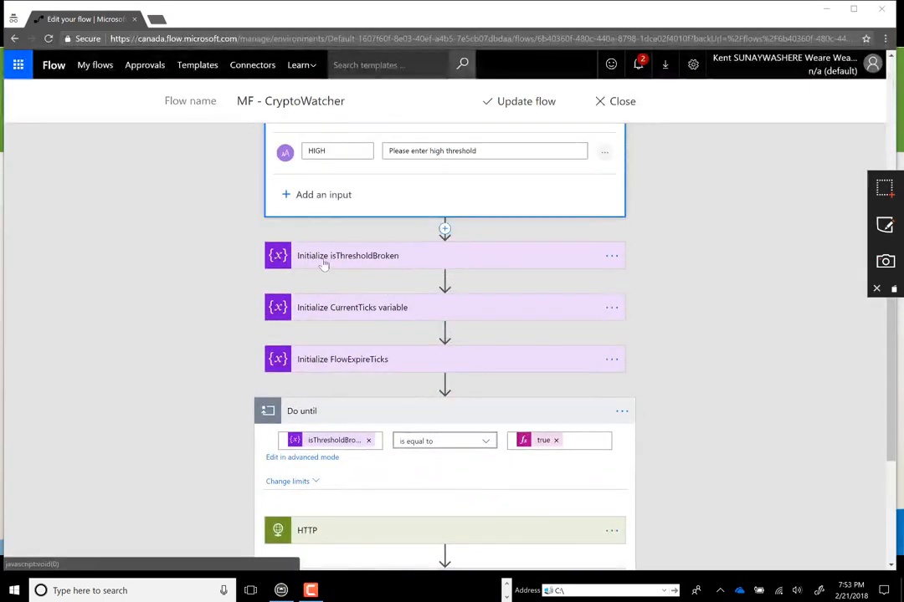
left_click(347, 255)
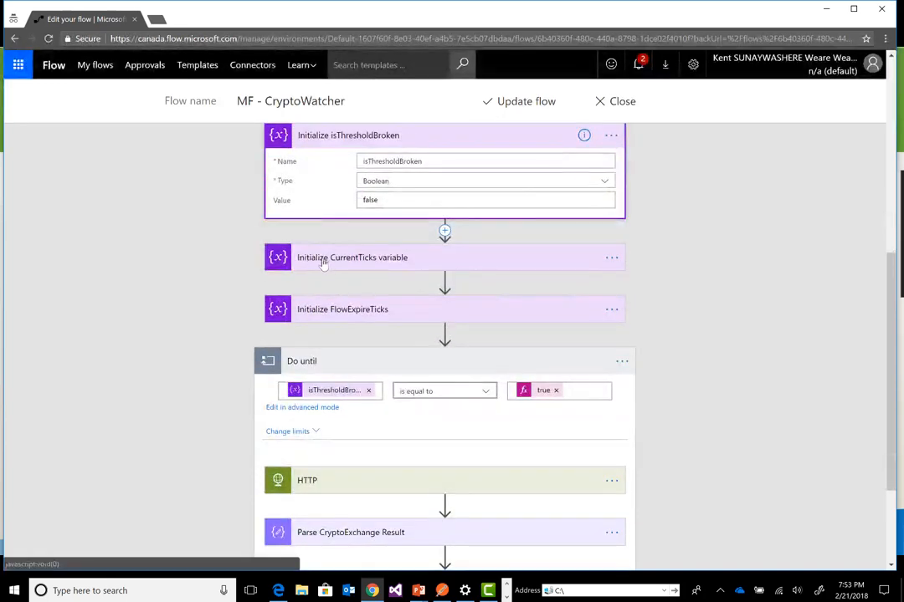
left_click(352, 256)
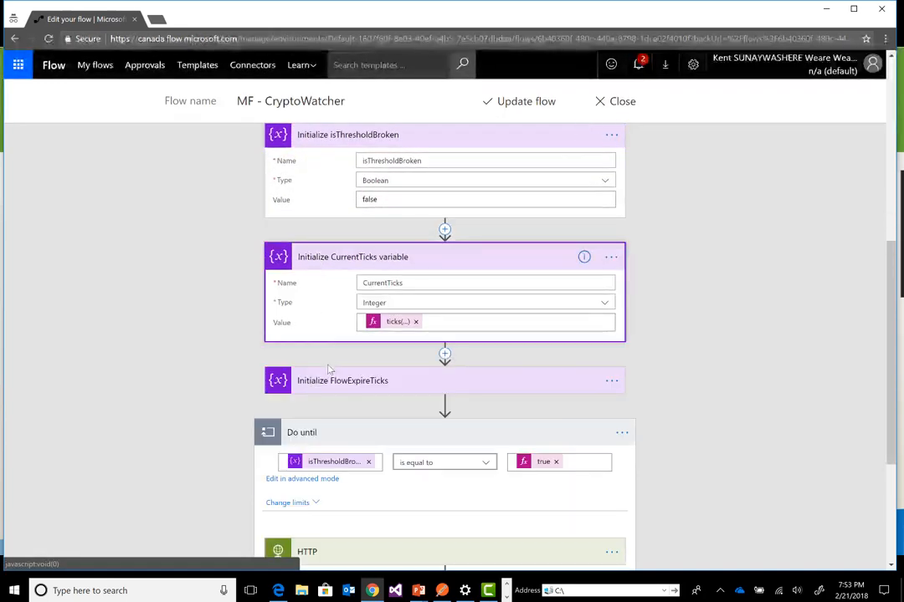
left_click(342, 380)
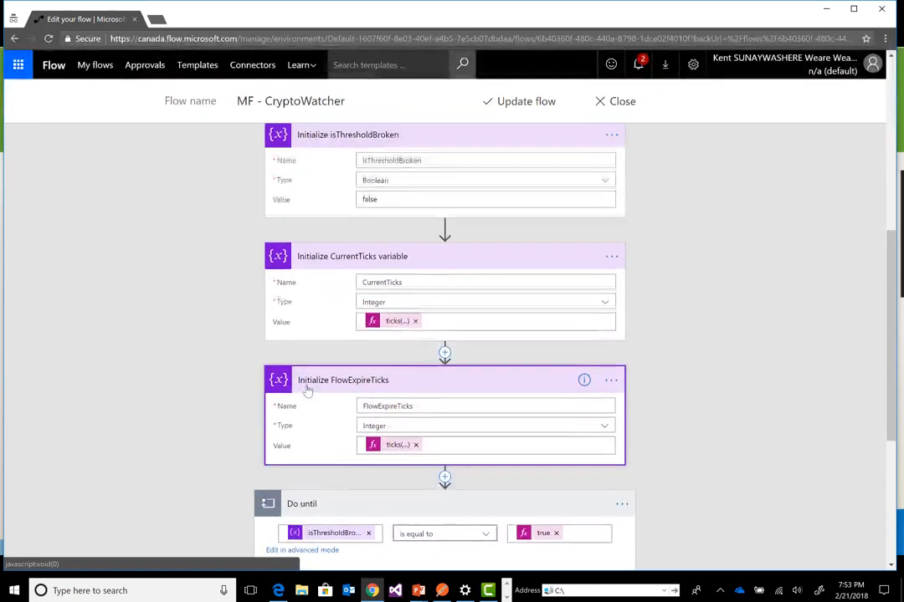
scroll("down", 3)
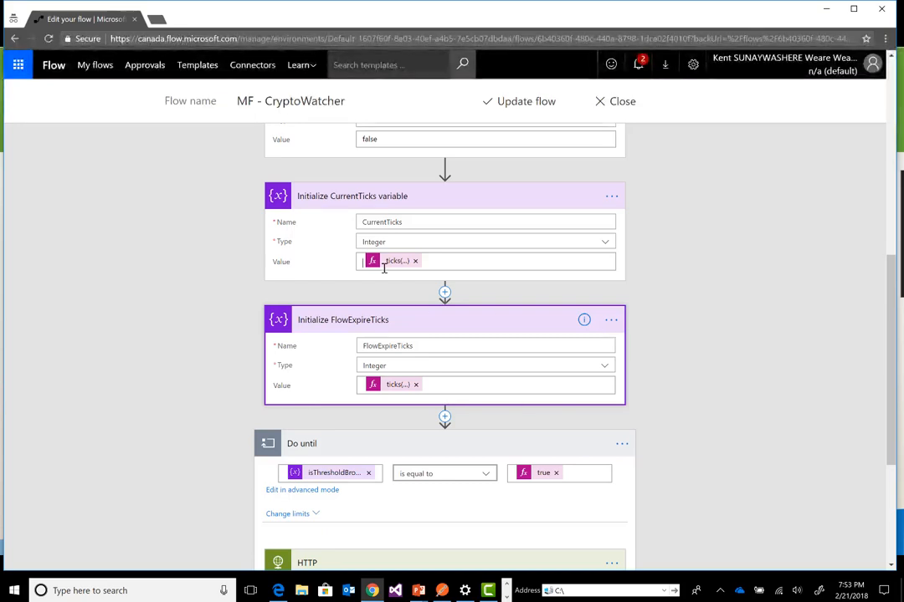
Review CurrentTicks' ticks(utcNow()) and set FlowExpireTicks to ticks(addDays(utcNow(),30))
left_click(391, 261)
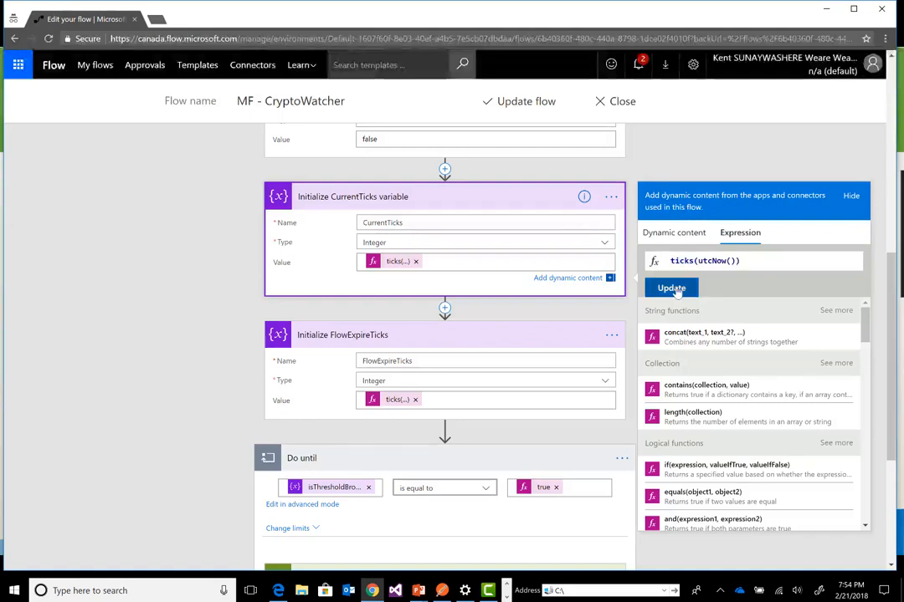
mouse_move(714, 268)
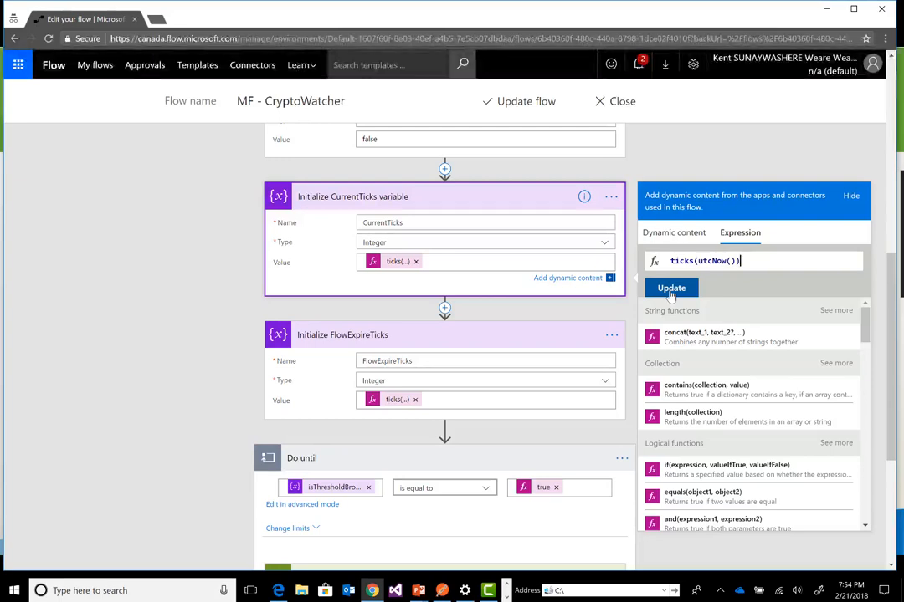
left_click(671, 288)
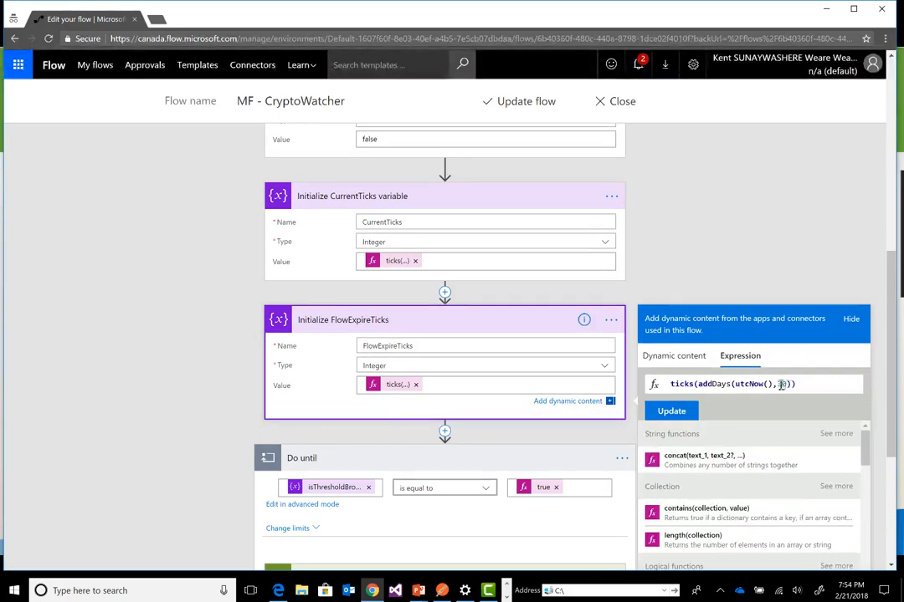
type("30")
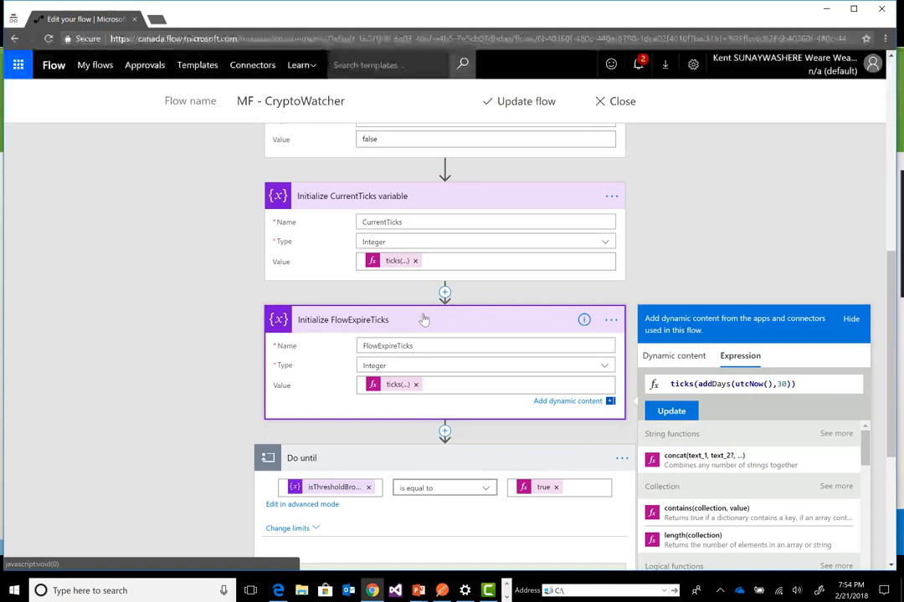
mouse_move(425, 326)
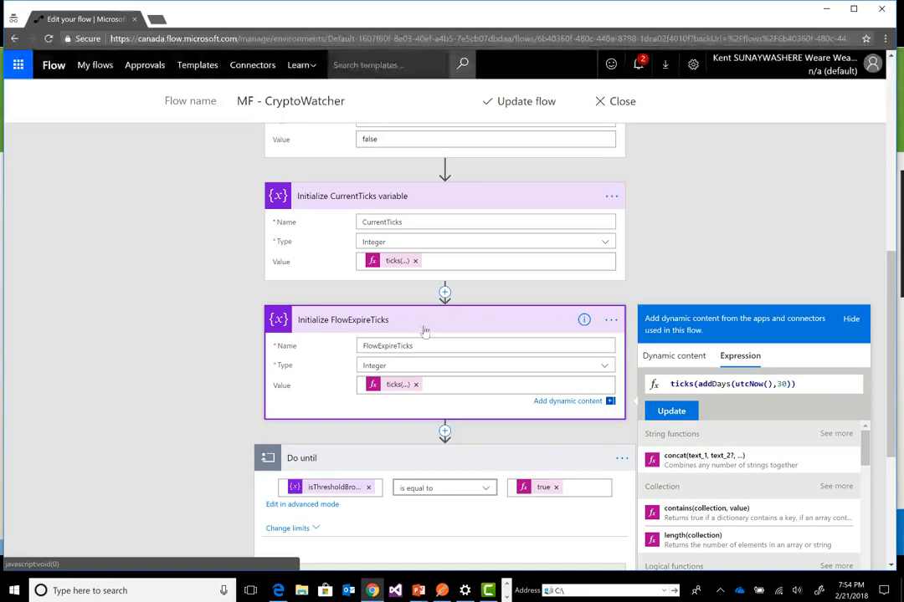
left_click(486, 221)
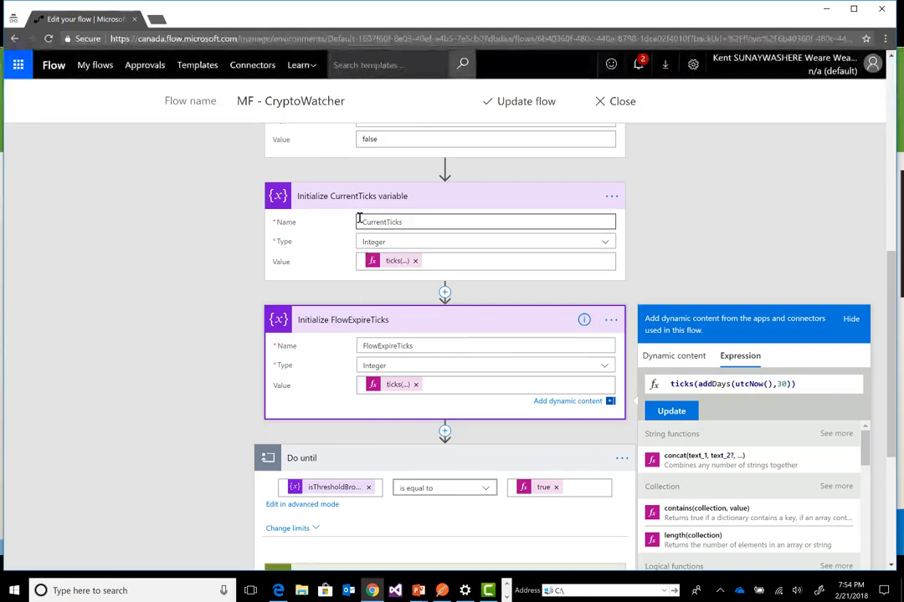
Expand the Do until loop's limits, showing Count 720 and Timeout PT1H
scroll("down", 3)
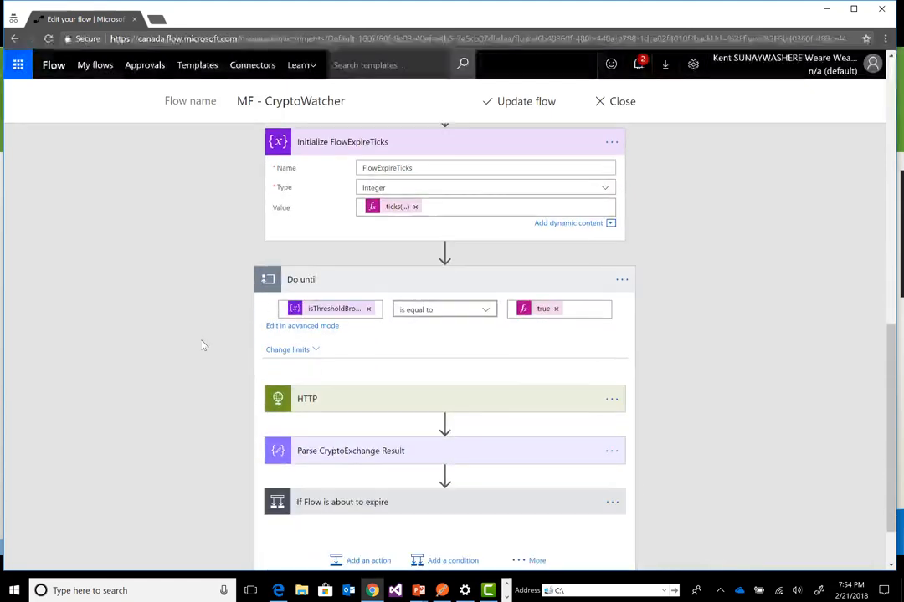
scroll("down", 3)
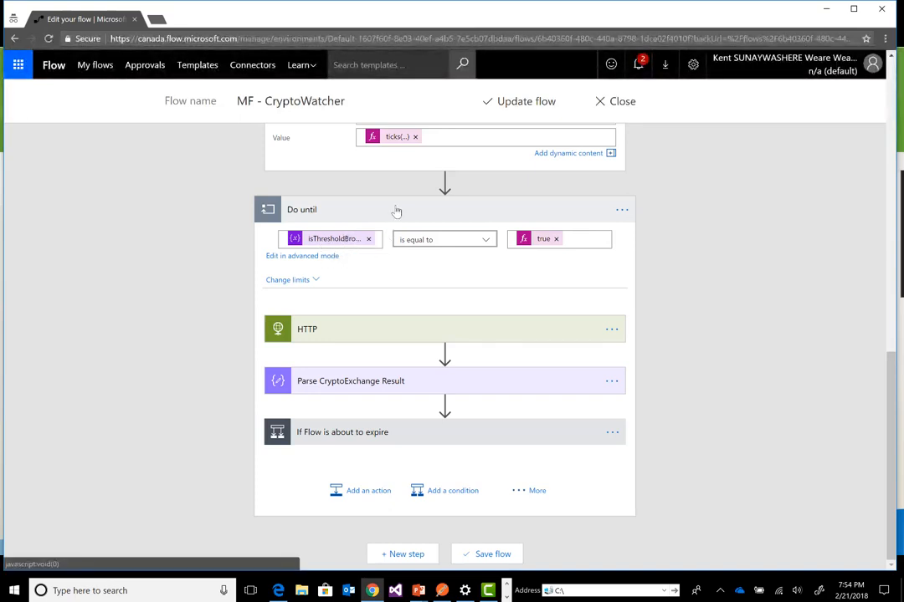
mouse_move(401, 245)
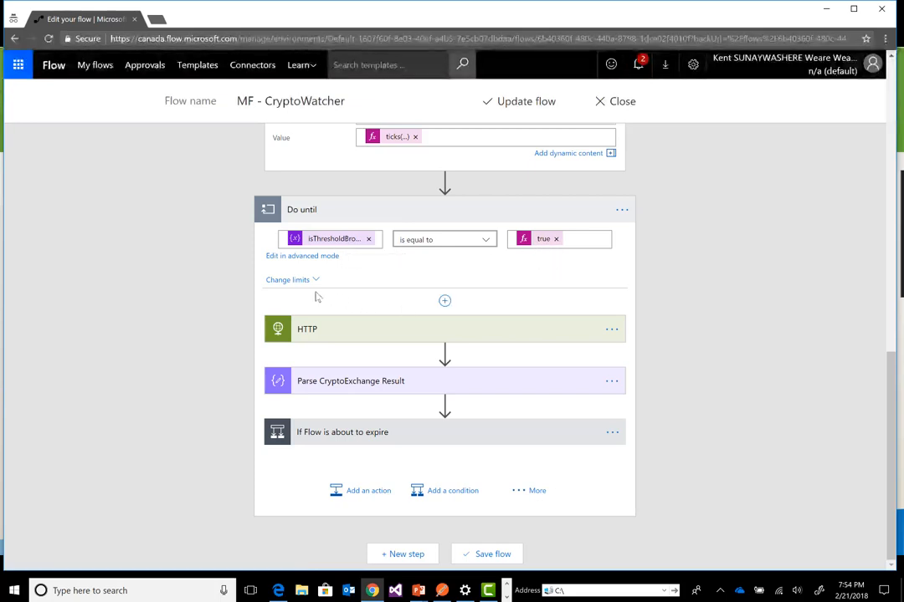
left_click(288, 279)
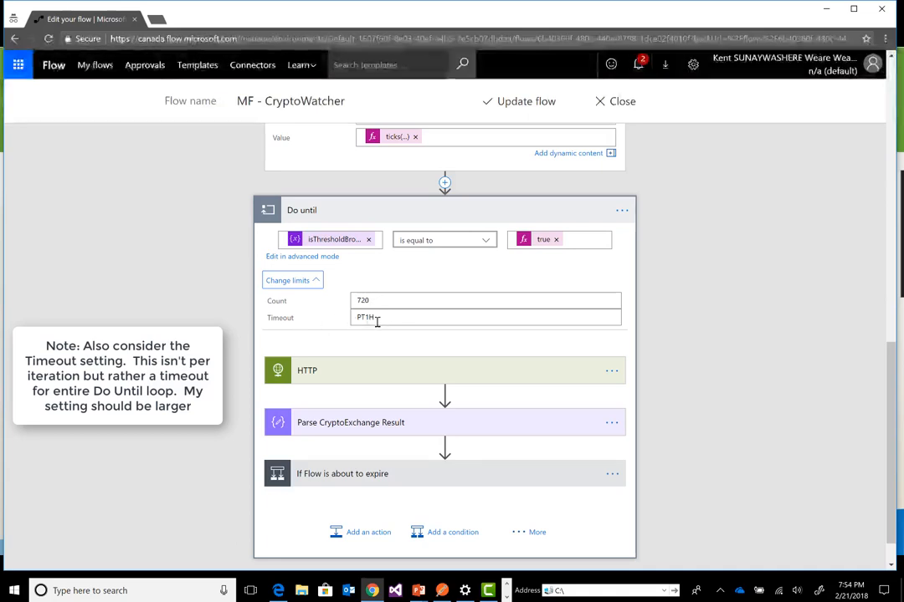
mouse_move(332, 321)
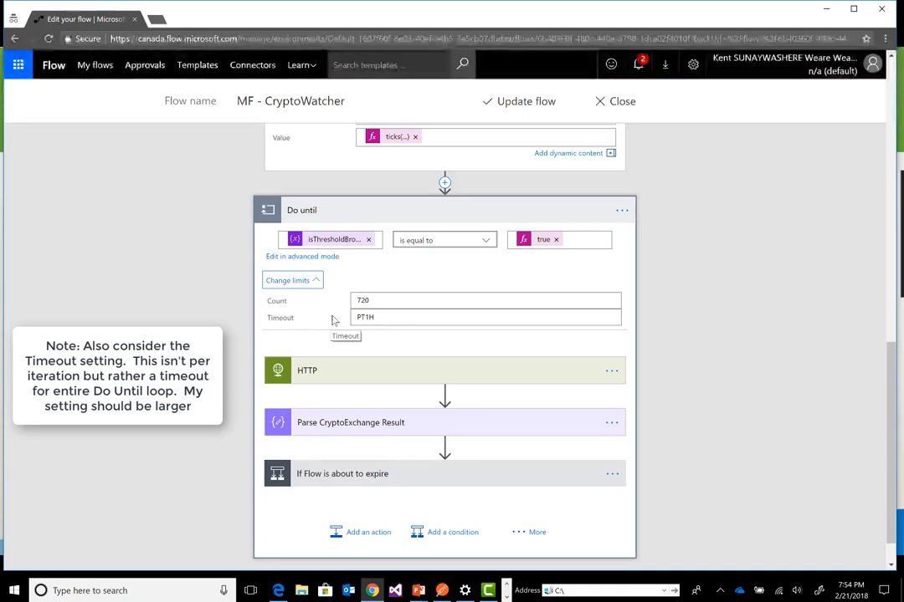
scroll("down", 3)
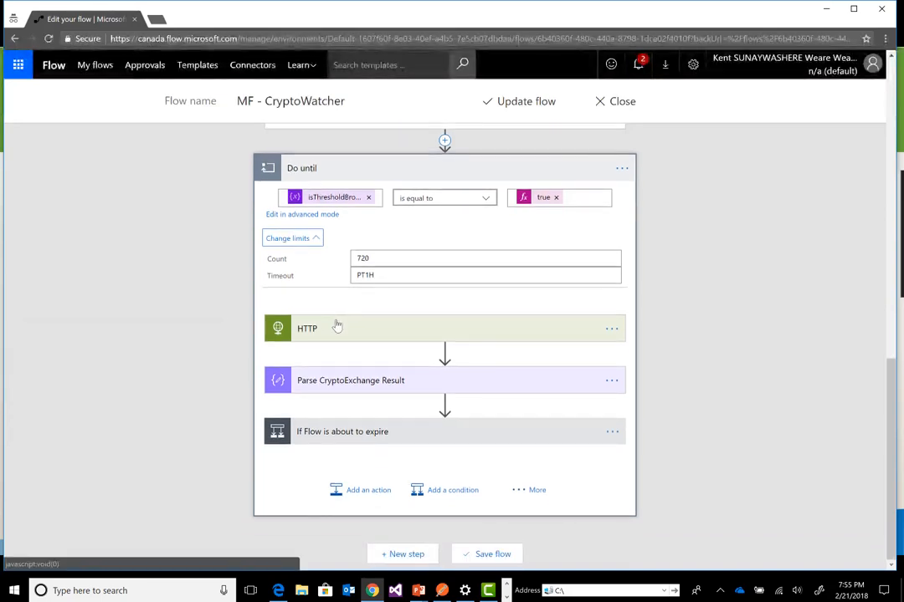
Expand the HTTP GET to cryptocompare and the Parse CryptoExchange Result step
left_click(307, 328)
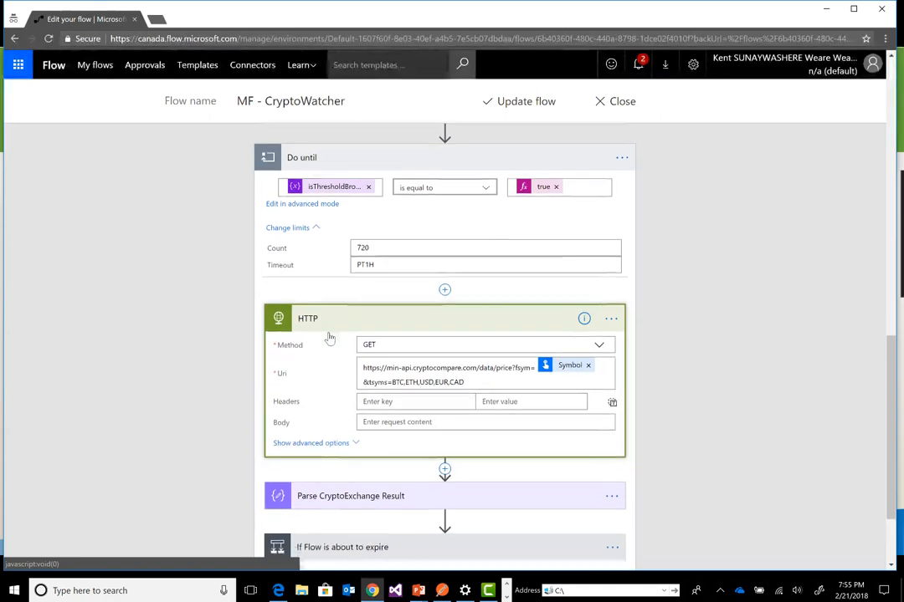
scroll("down", 3)
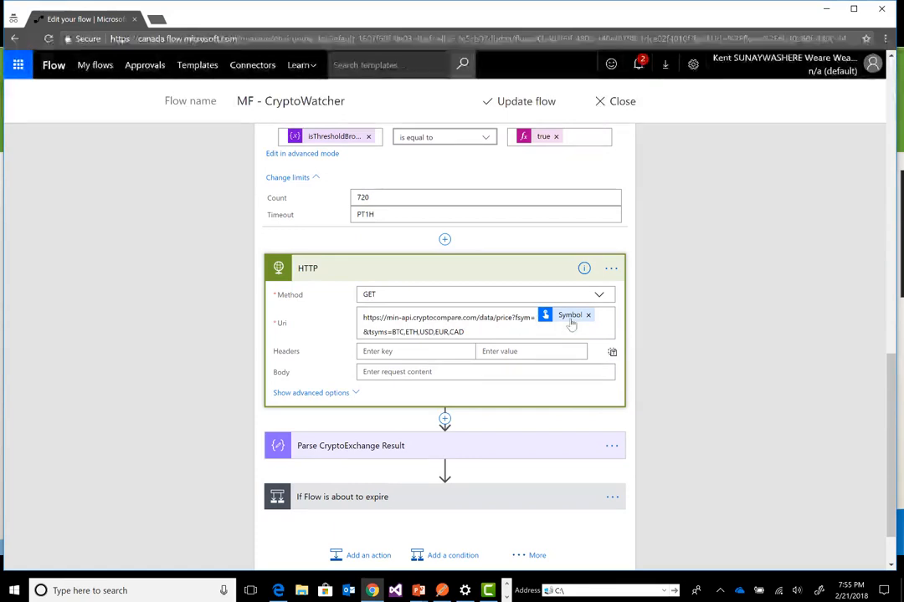
mouse_move(571, 323)
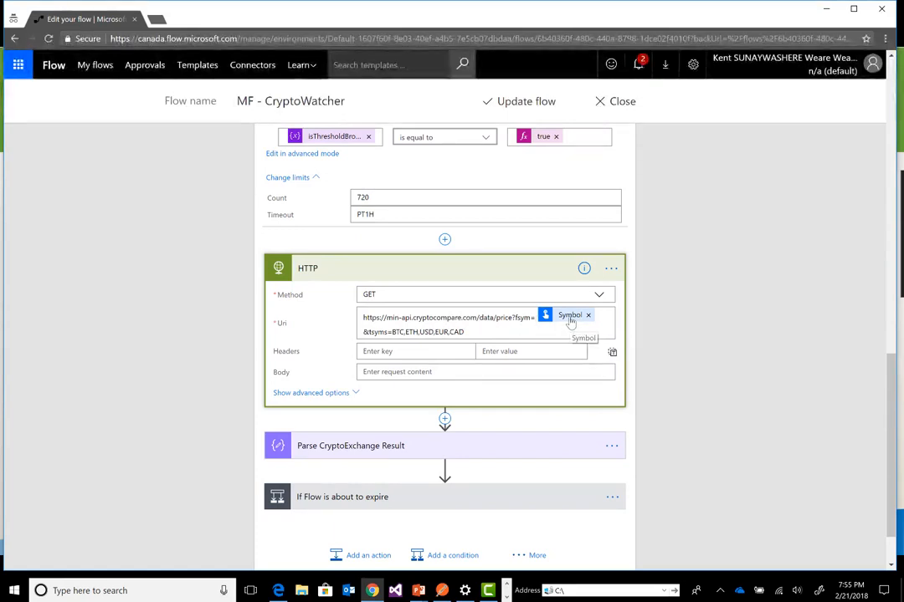
left_click(481, 332)
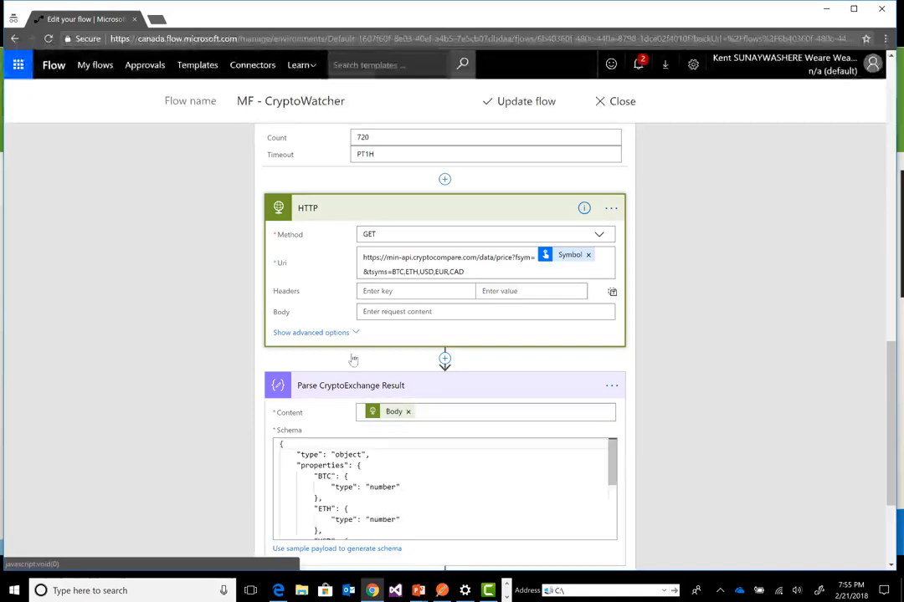
scroll("down", 3)
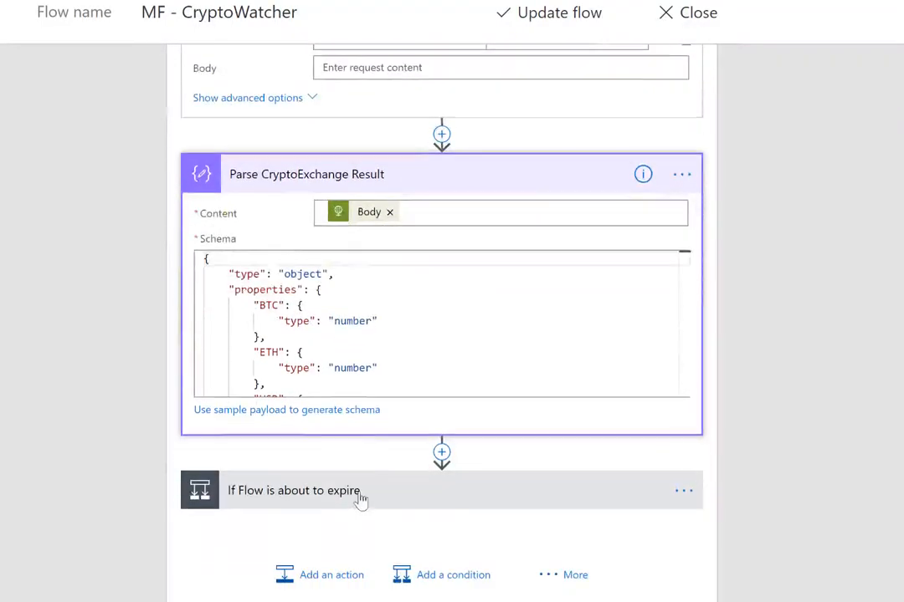
left_click(293, 491)
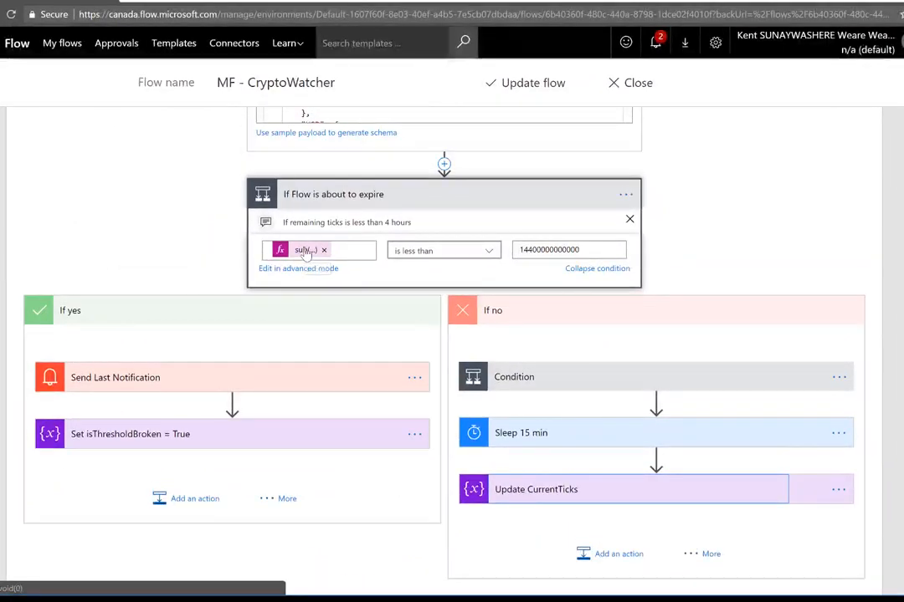
left_click(314, 249)
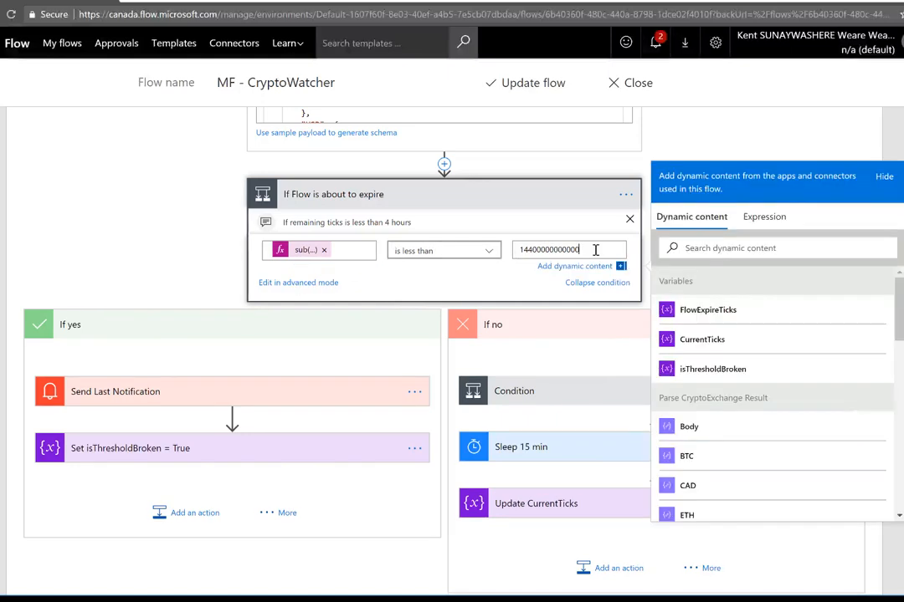
triple_click(569, 250)
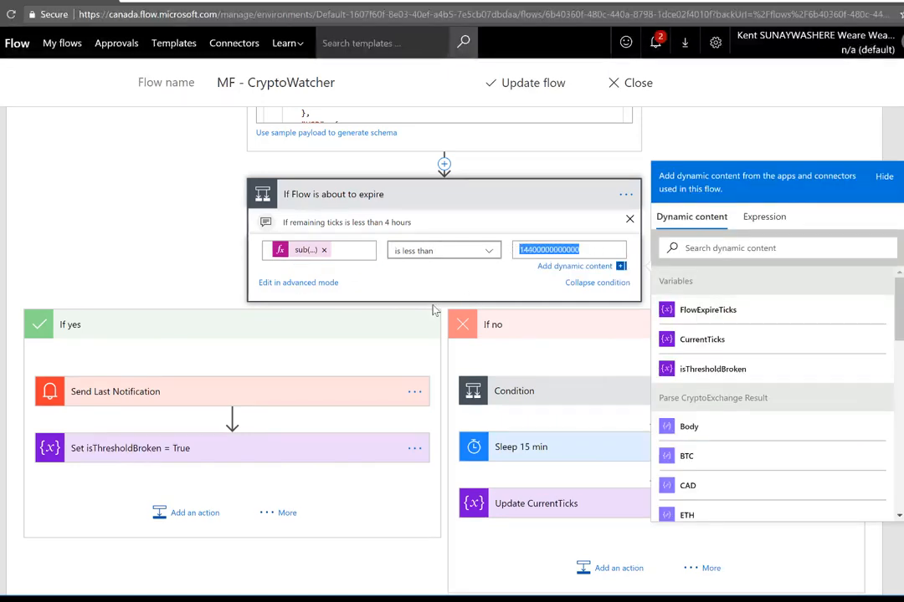
mouse_move(427, 313)
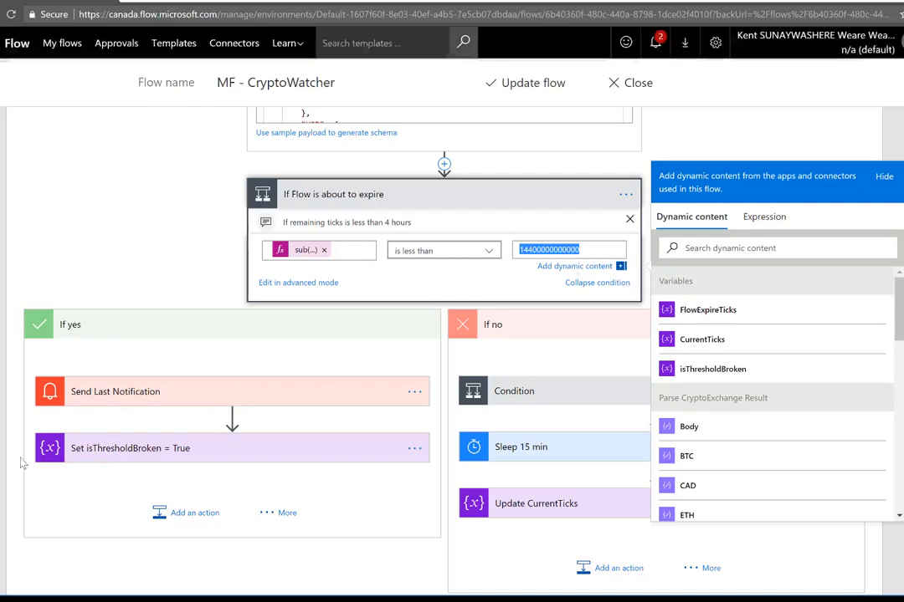
left_click(116, 391)
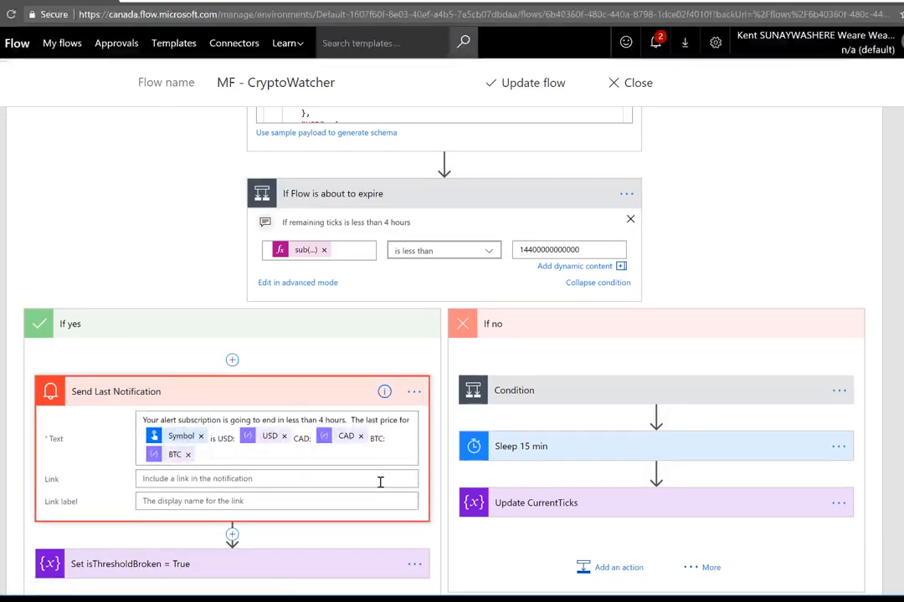
scroll("down", 3)
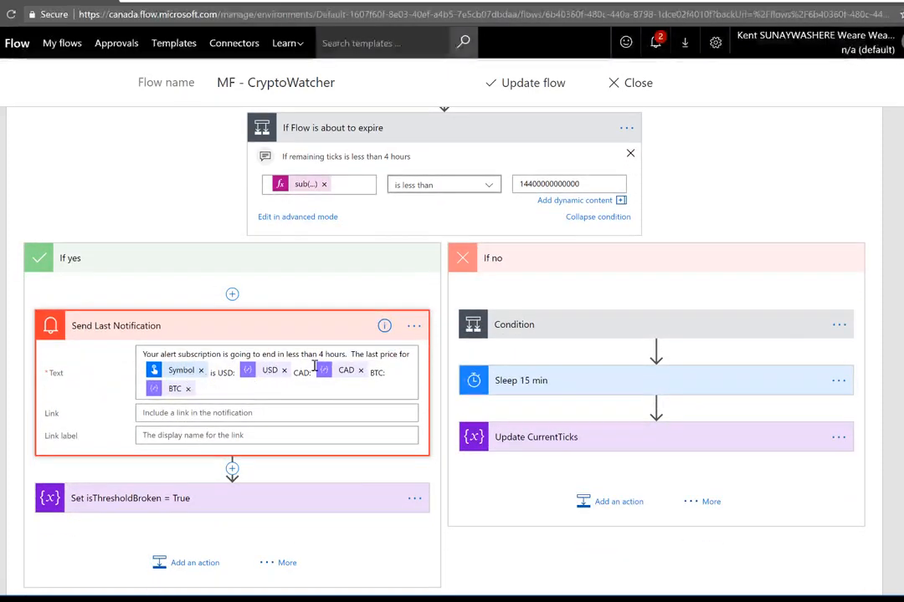
mouse_move(182, 370)
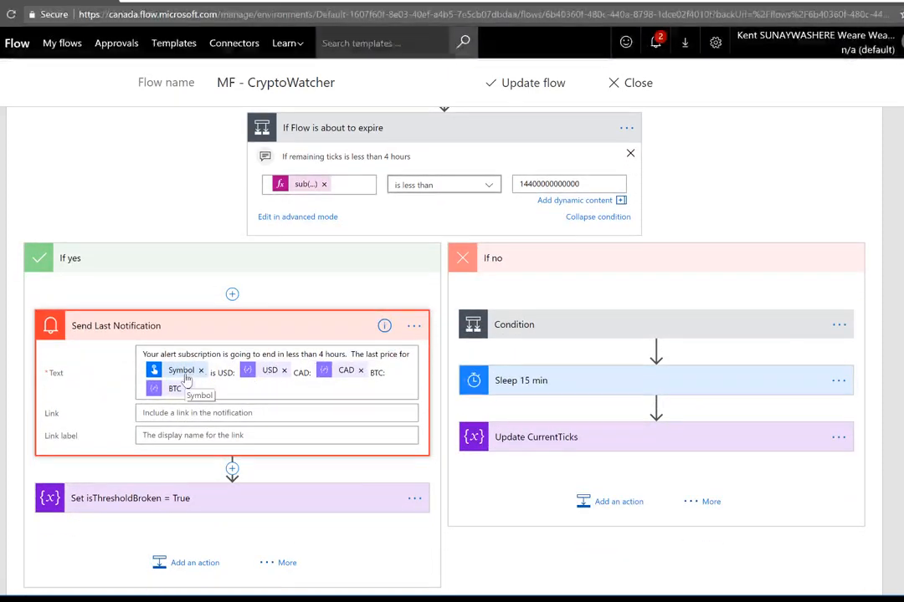
left_click(130, 498)
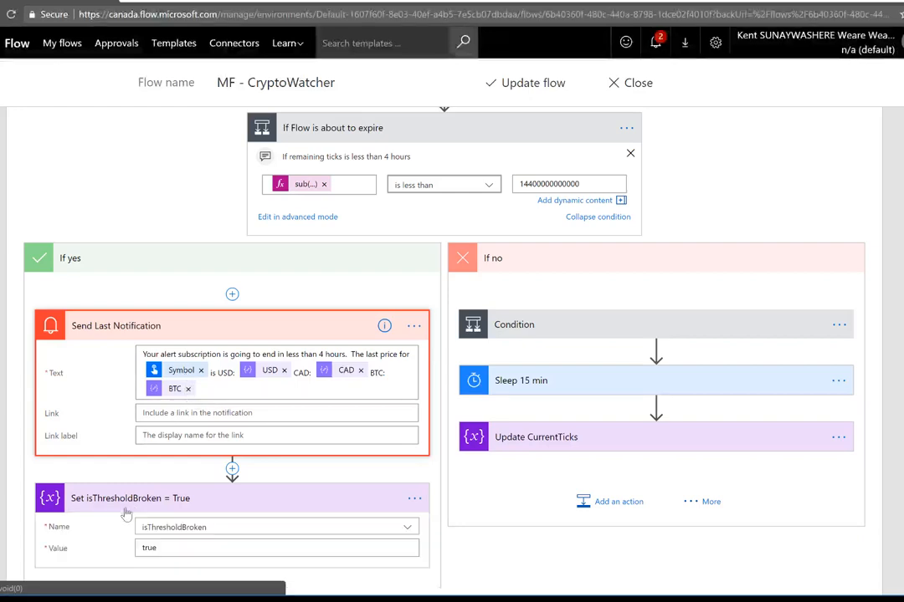
scroll("down", 3)
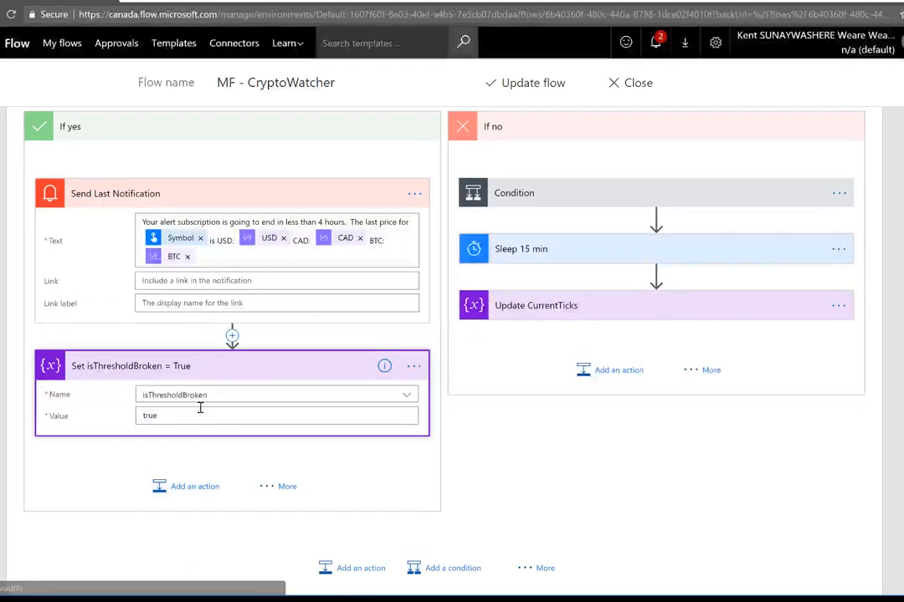
scroll("down", 3)
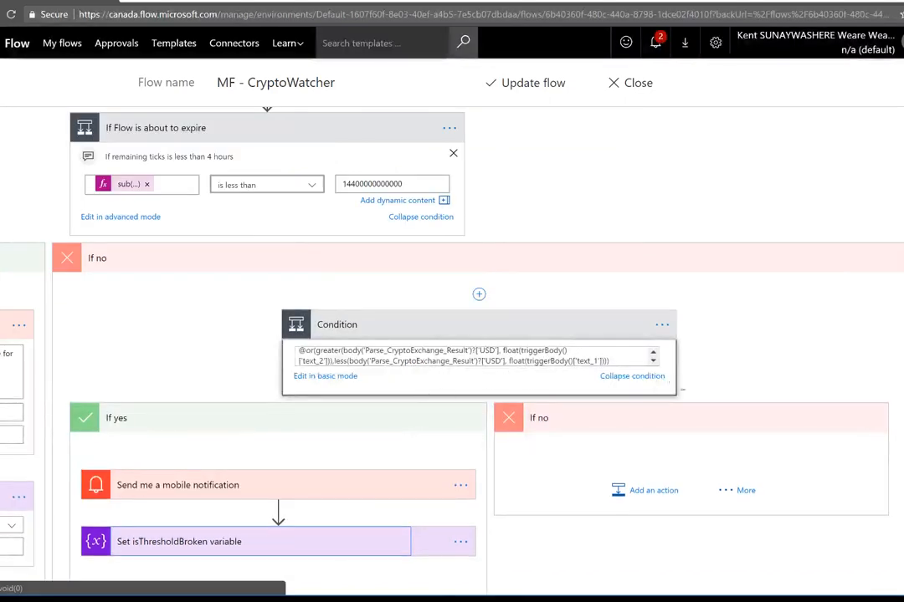
scroll("down", 3)
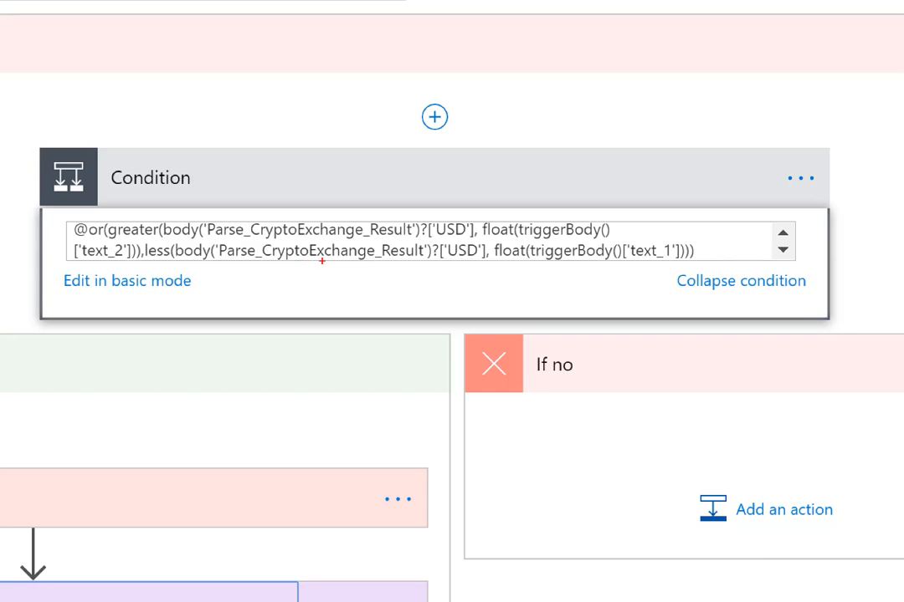
mouse_move(661, 269)
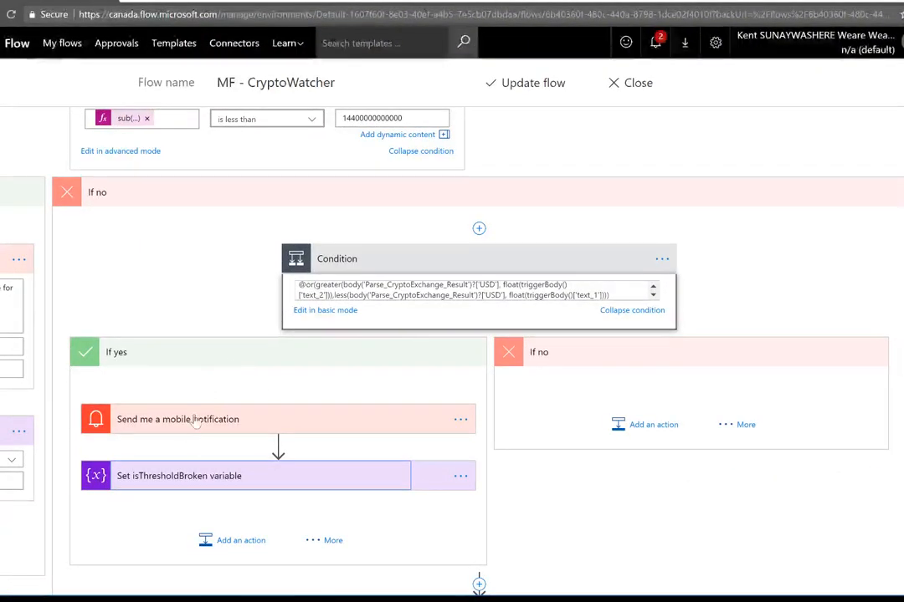
Expand Send me a mobile notification, then review the Sleep 15 min and Update CurrentTicks steps
left_click(178, 418)
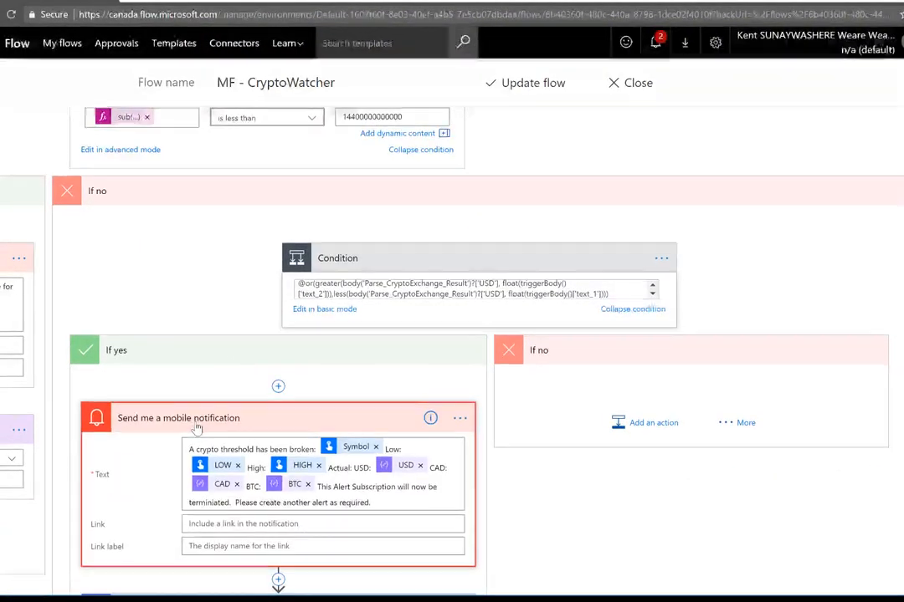
scroll("down", 3)
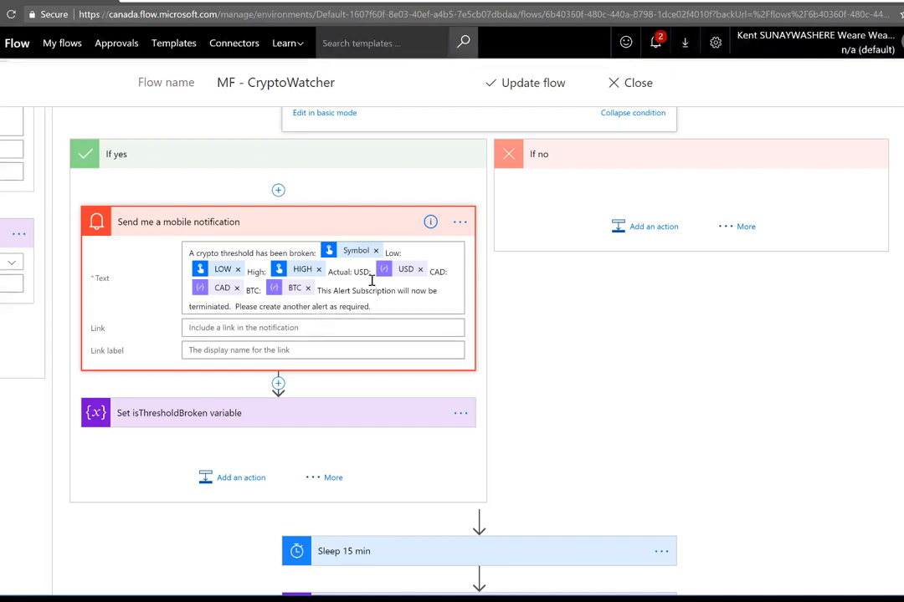
mouse_move(372, 281)
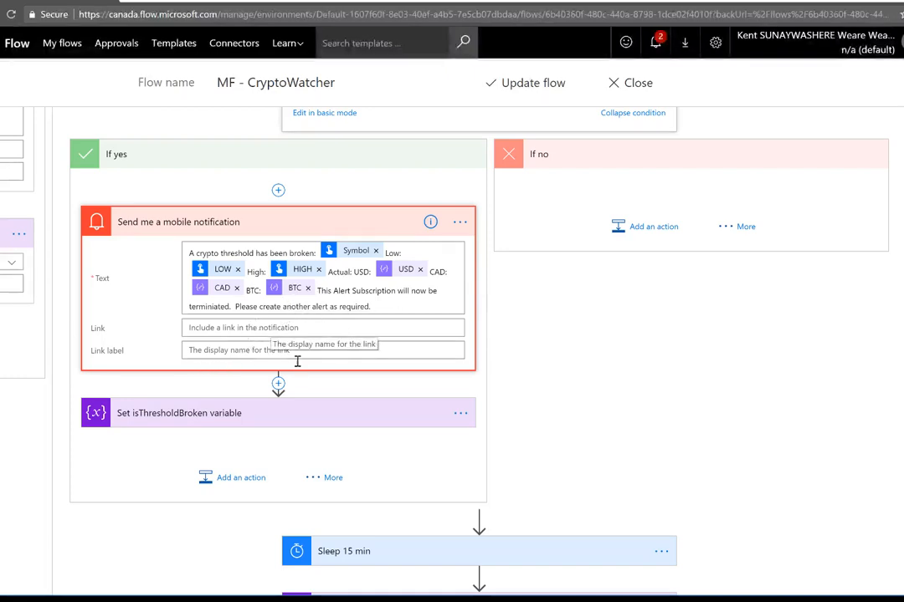
scroll("down", 3)
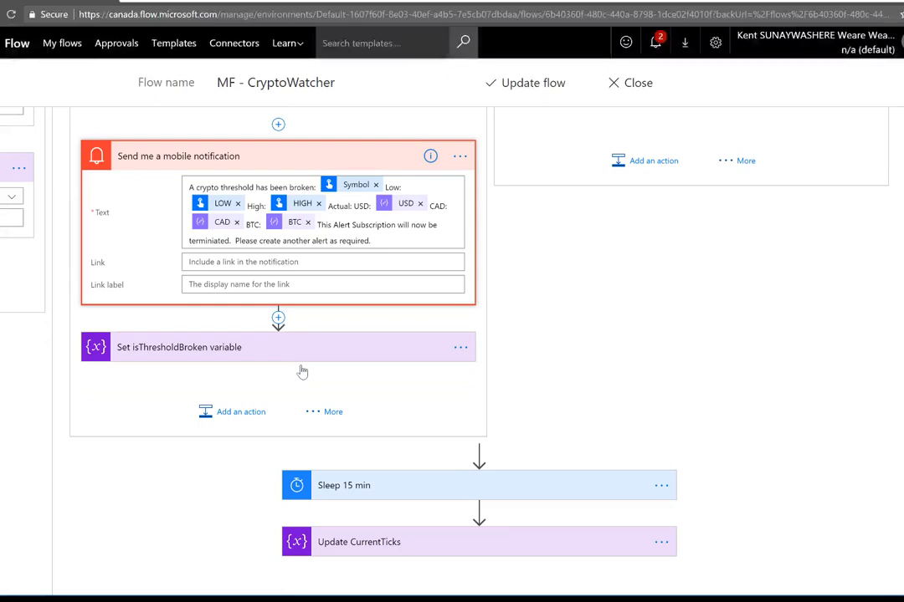
scroll("down", 3)
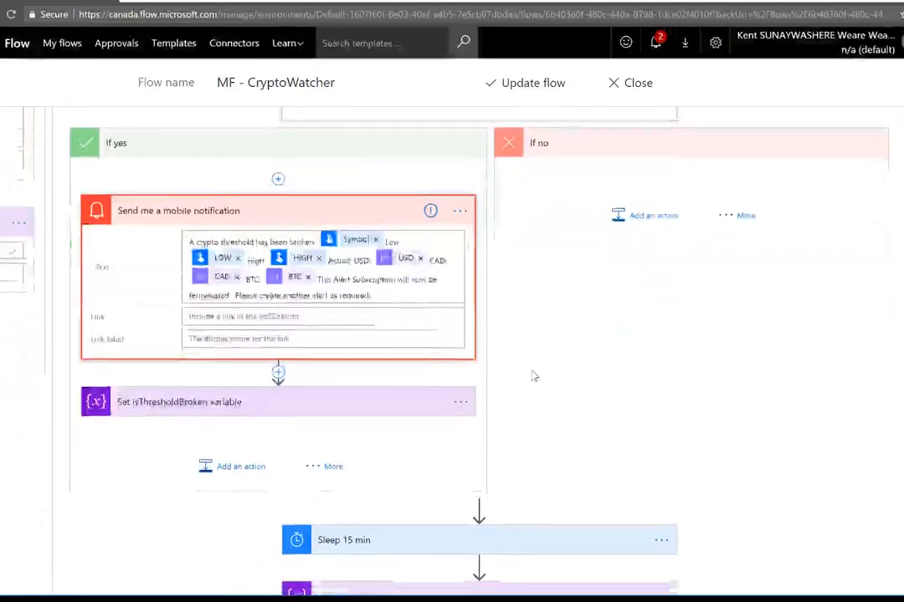
scroll("down", 3)
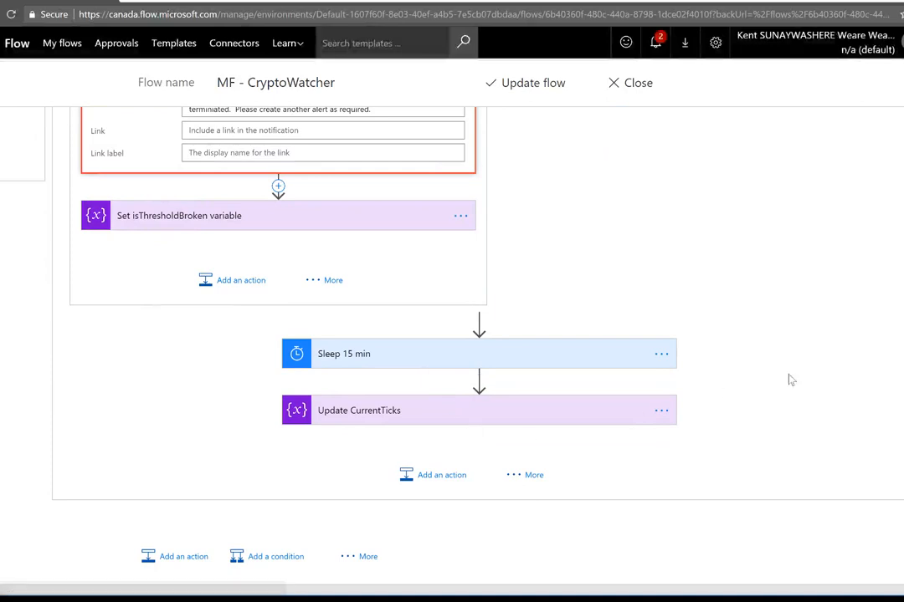
mouse_move(473, 250)
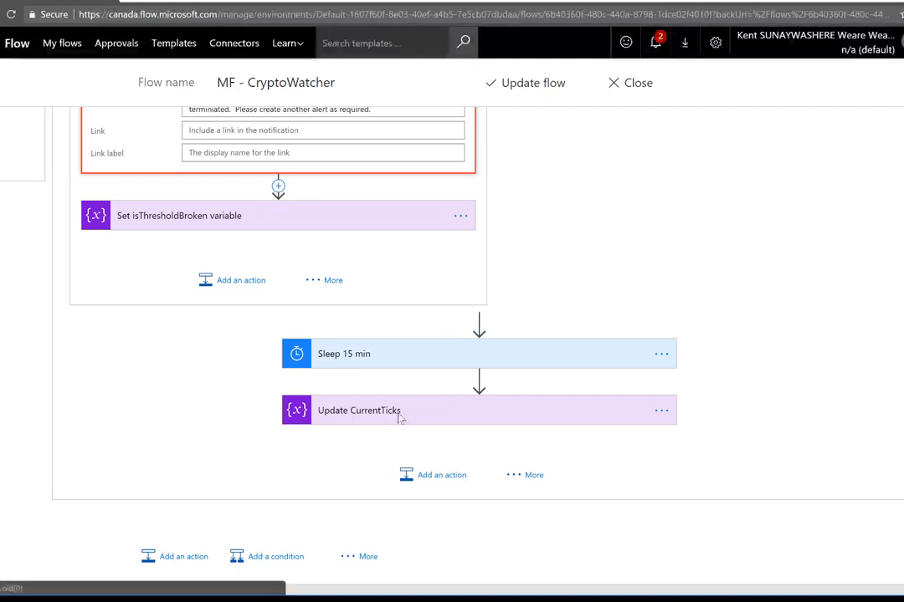
Leave the editor, start a Run now of MF - CryptoWatcher, and choose ETH as Symbol
left_click(359, 409)
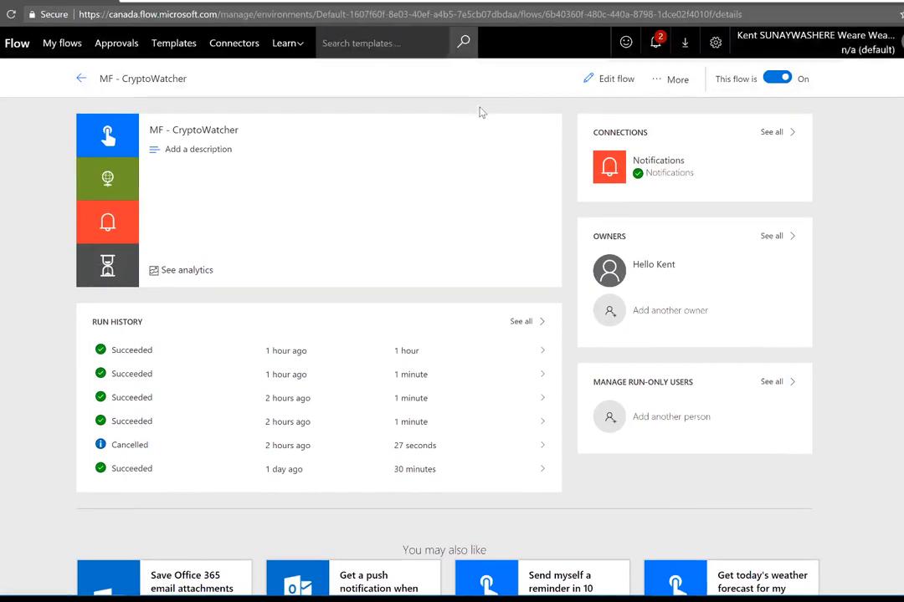
mouse_move(673, 79)
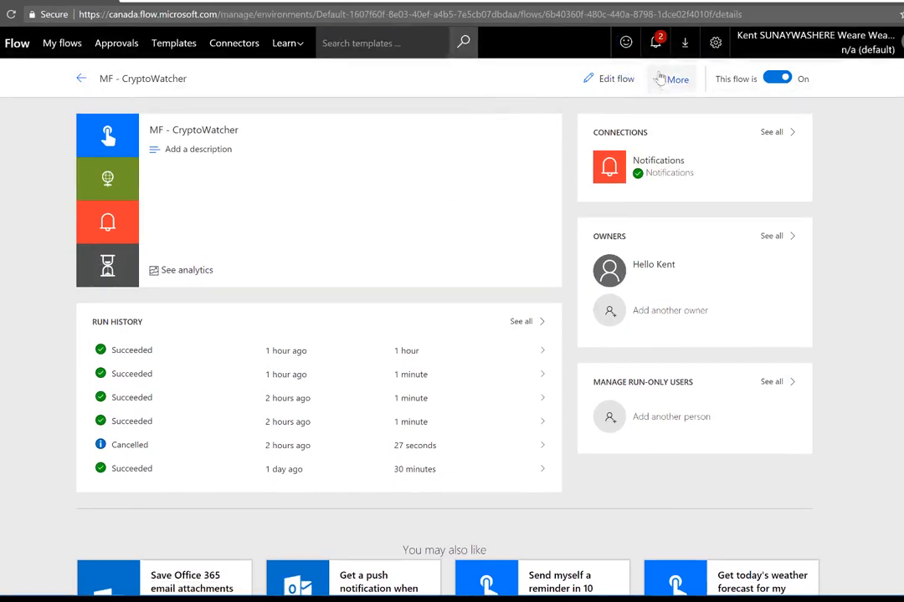
left_click(676, 78)
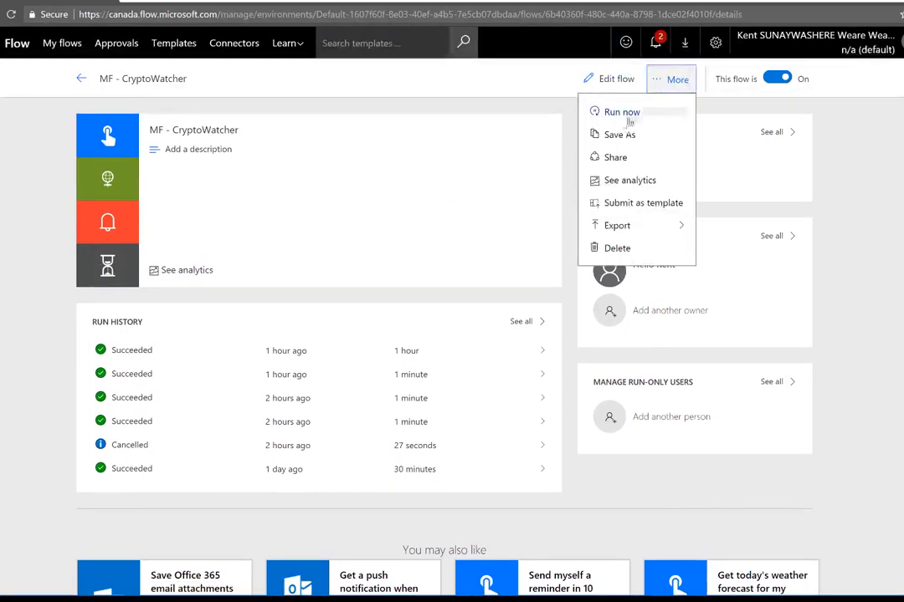
left_click(621, 111)
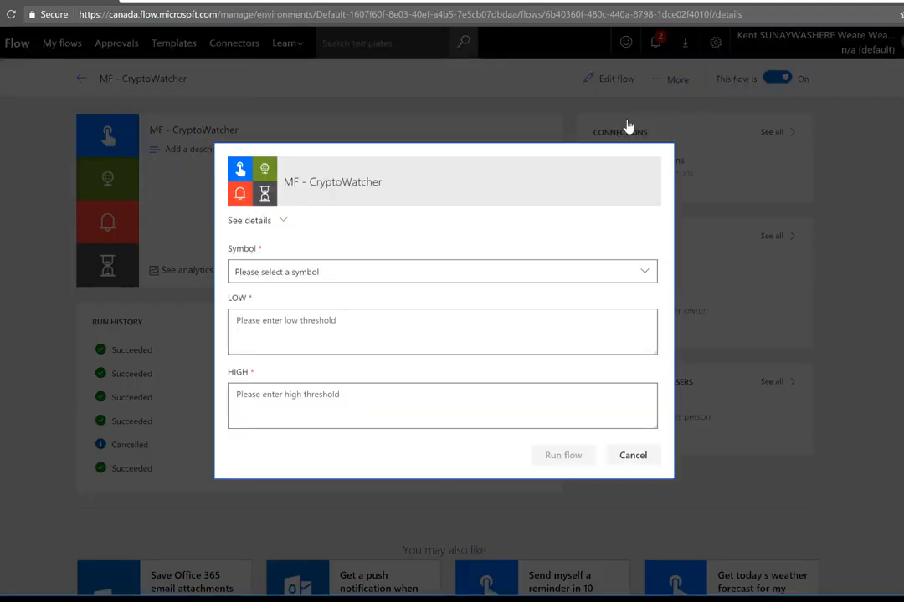
left_click(442, 271)
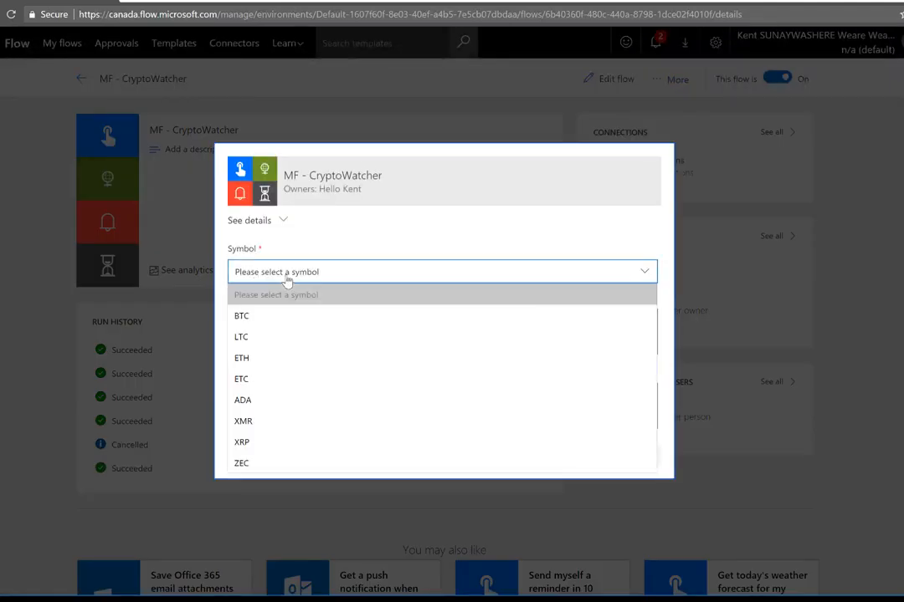
left_click(241, 358)
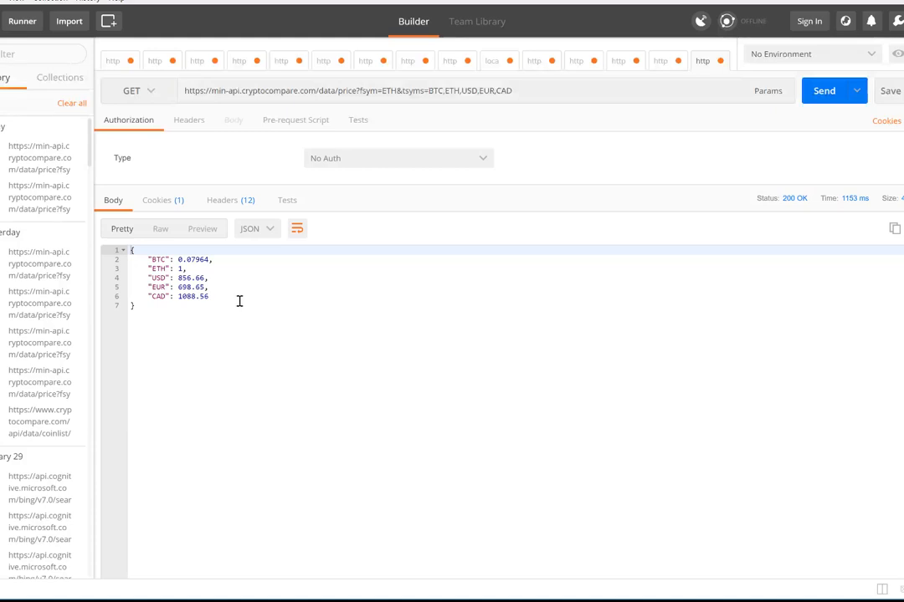
double_click(191, 277)
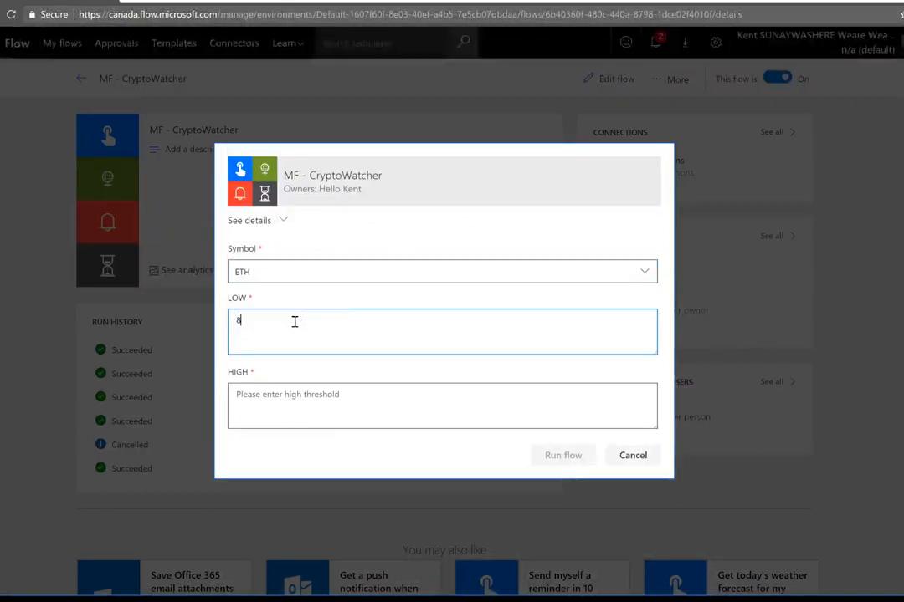
Run the flow with LOW 800 and HIGH 915, then dismiss the run-started confirmation
type("00")
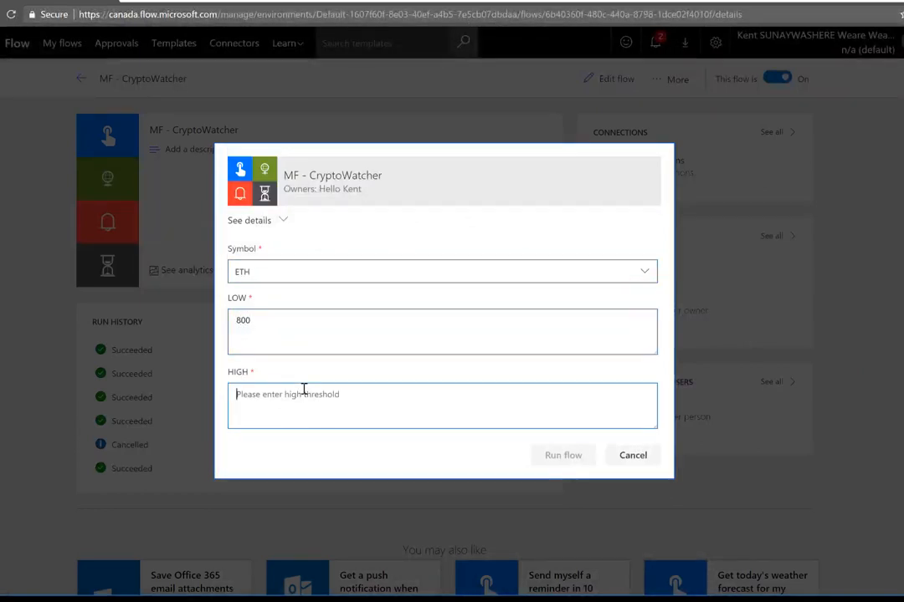
type("915")
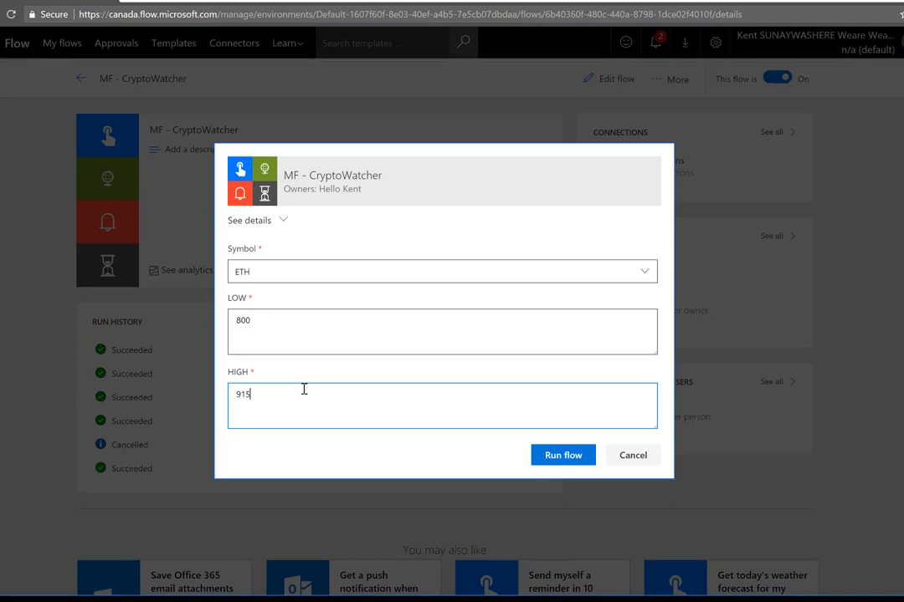
left_click(562, 455)
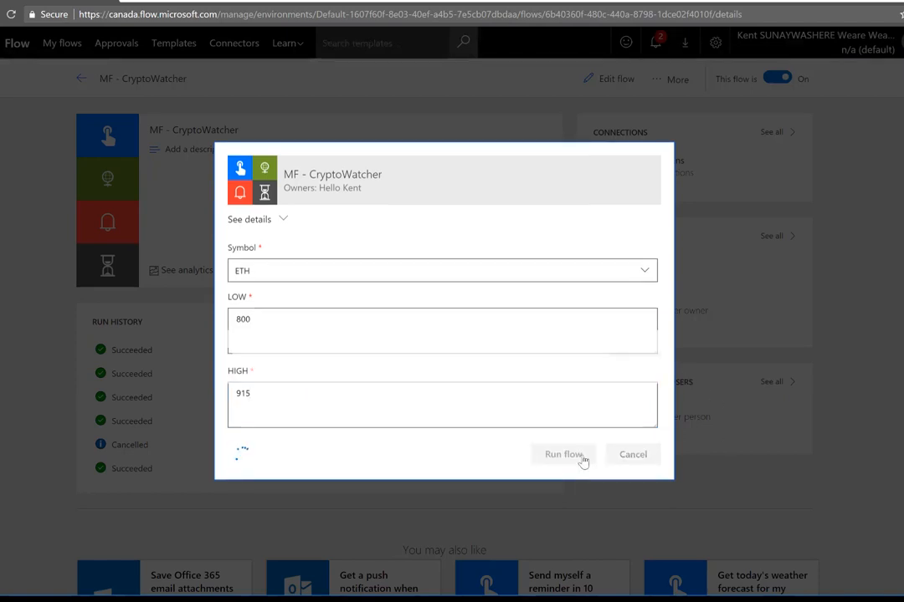
left_click(563, 454)
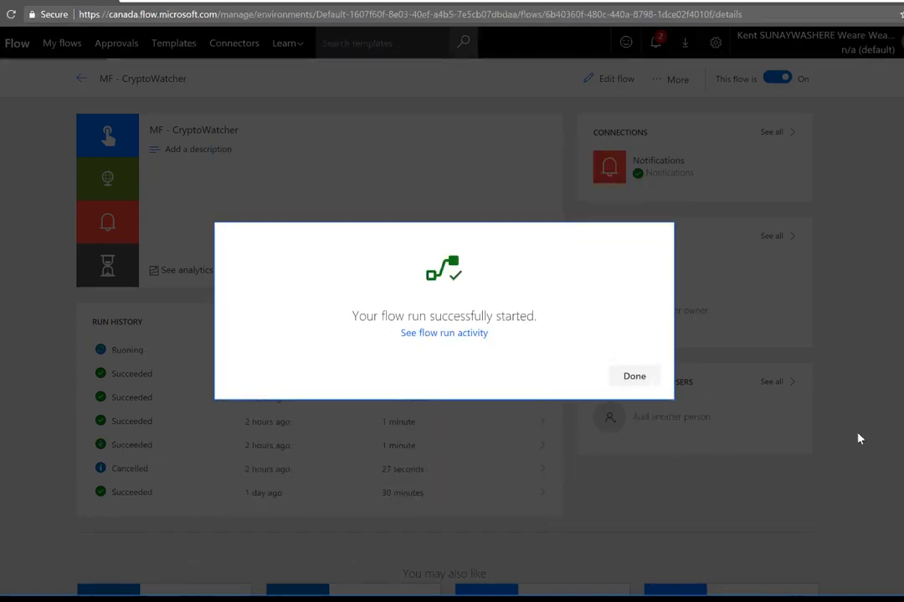
left_click(633, 376)
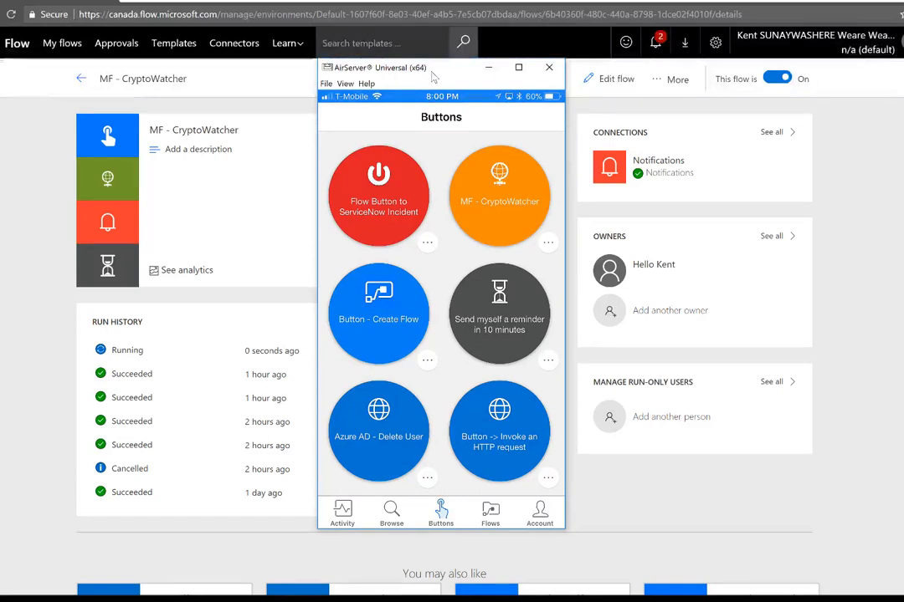
On the mirrored phone, run the CryptoWatcher button for ETH with LOW 860 and HIGH 920
left_click(499, 197)
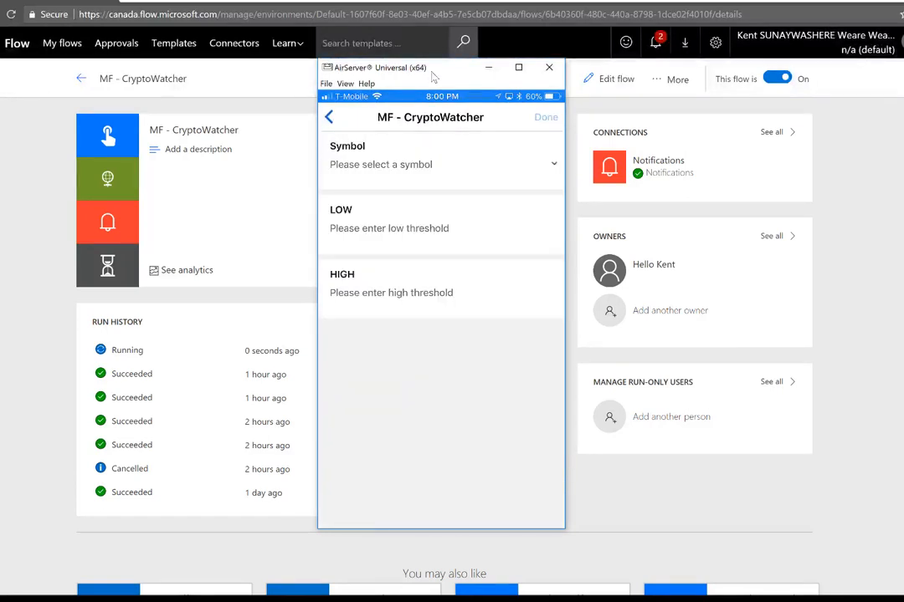
left_click(441, 164)
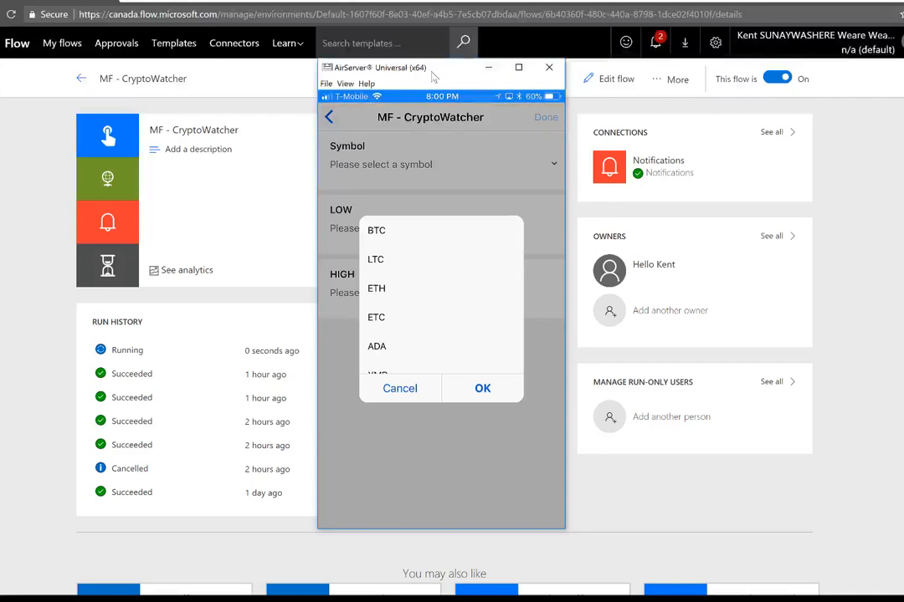
left_click(377, 289)
type("860")
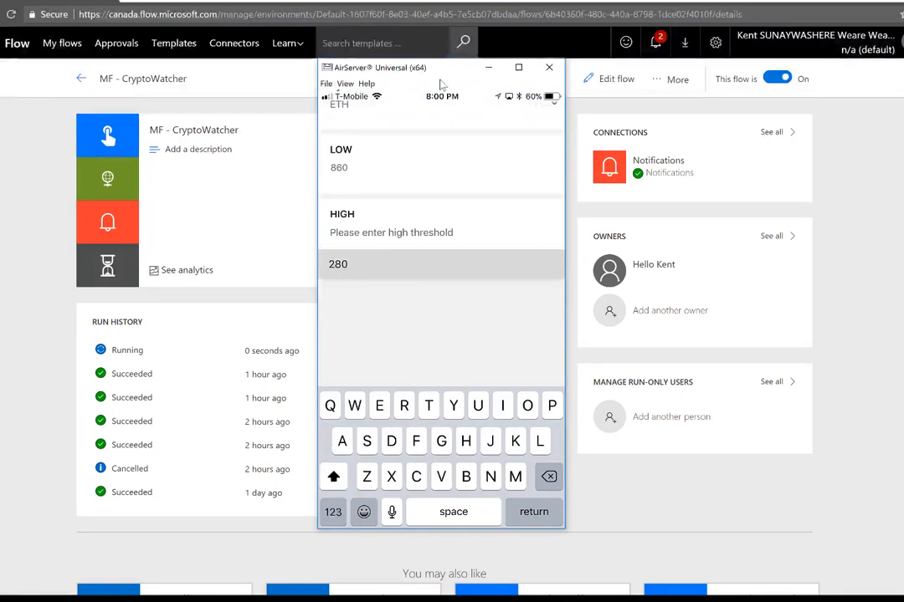
type("9")
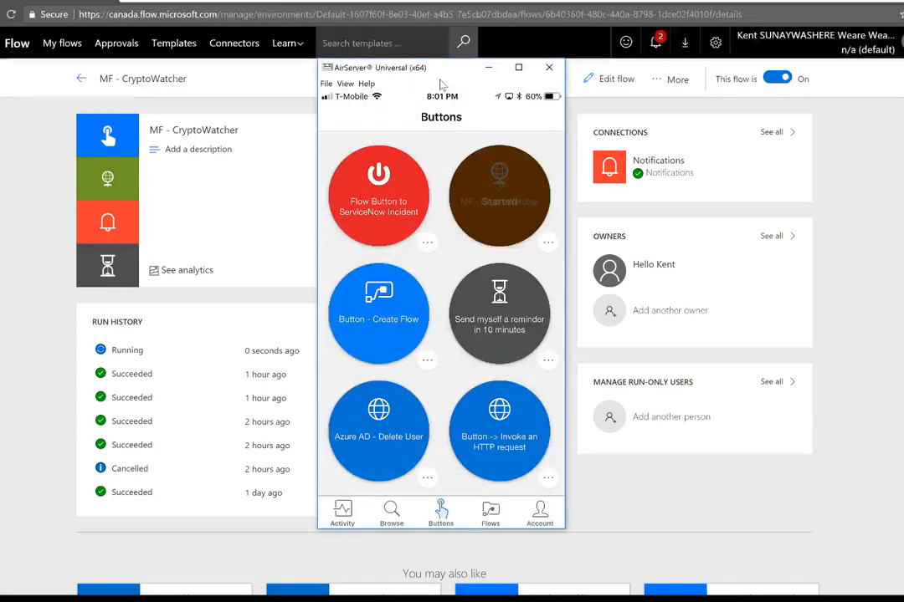
left_click(500, 197)
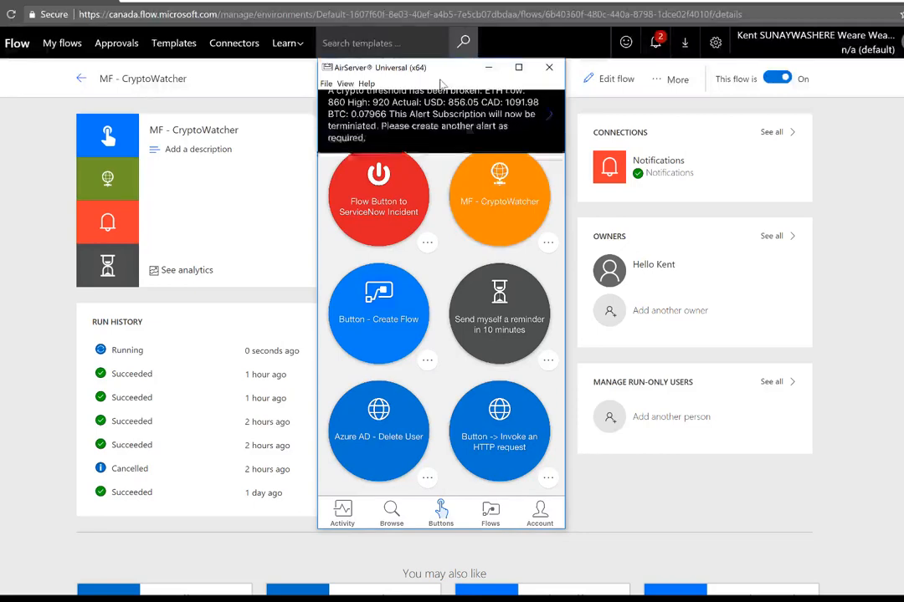